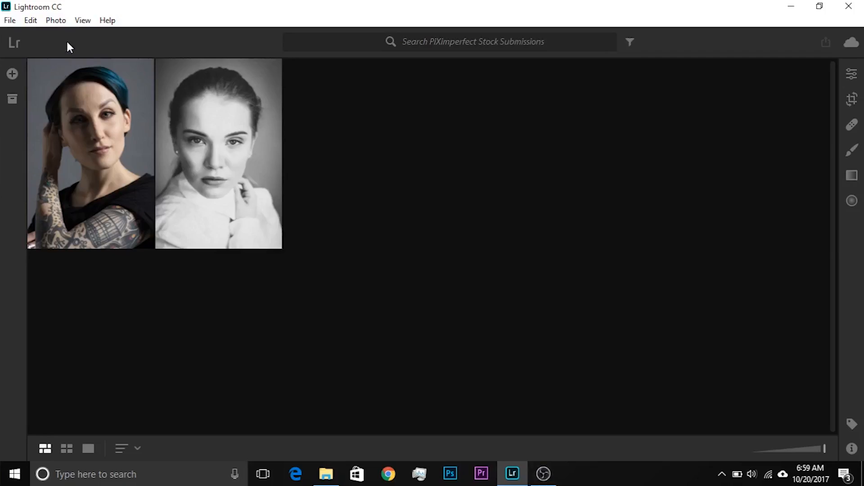
mouse_move(227, 277)
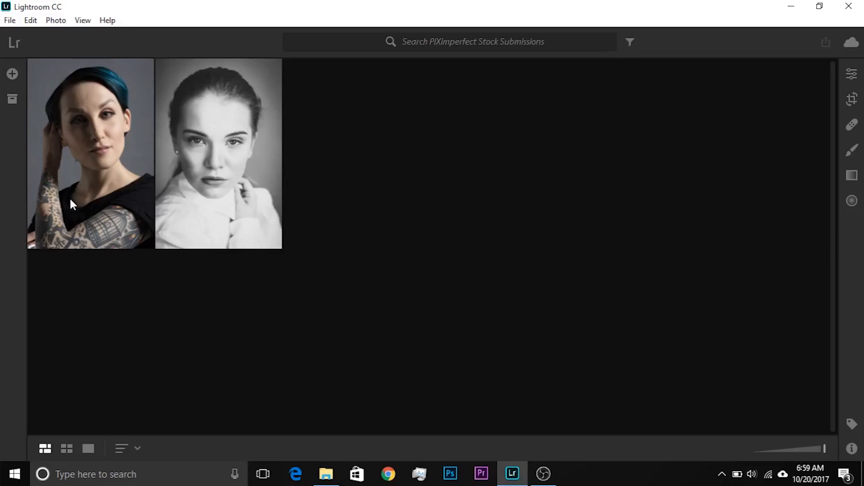
mouse_move(618, 100)
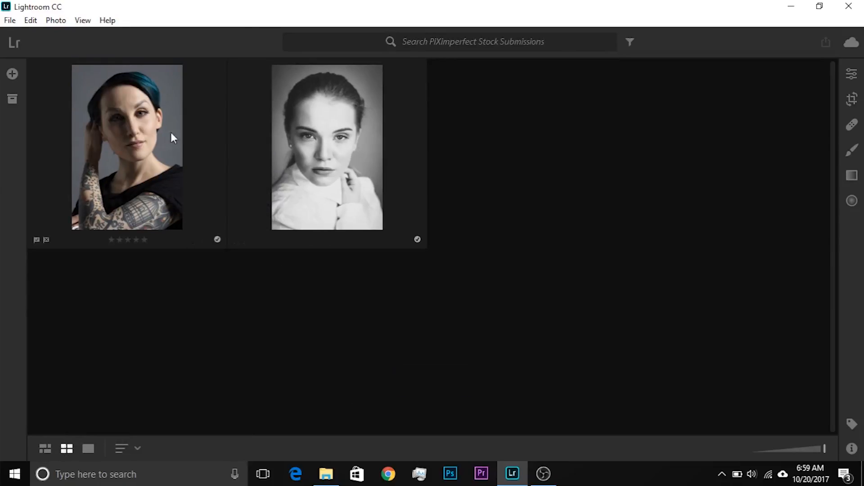
- View the tattooed portrait alone with edit adjustments, and confirm the black background colour
click(45, 449)
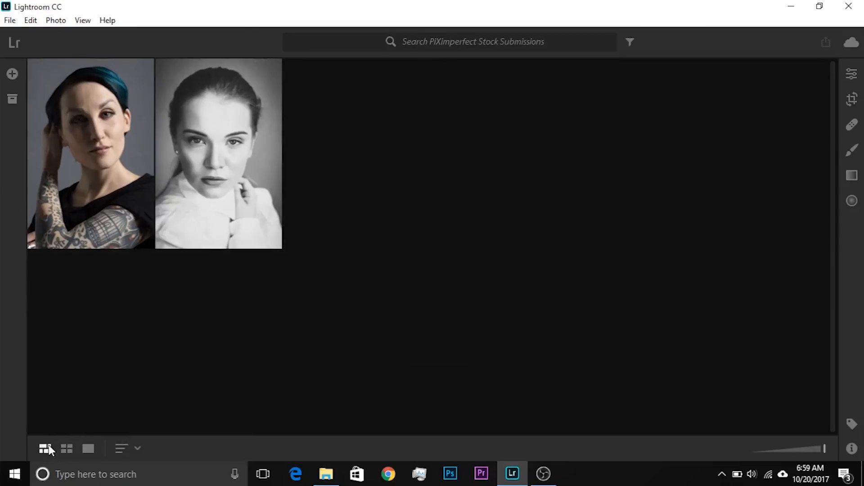
click(66, 449)
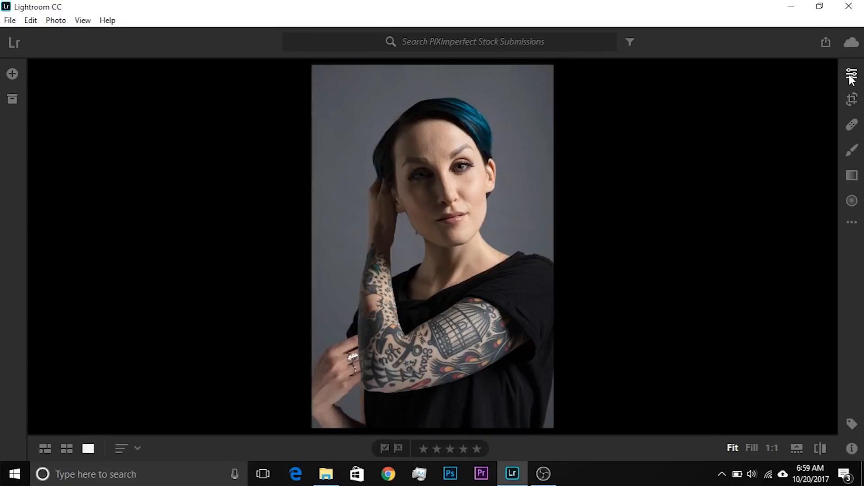
click(851, 74)
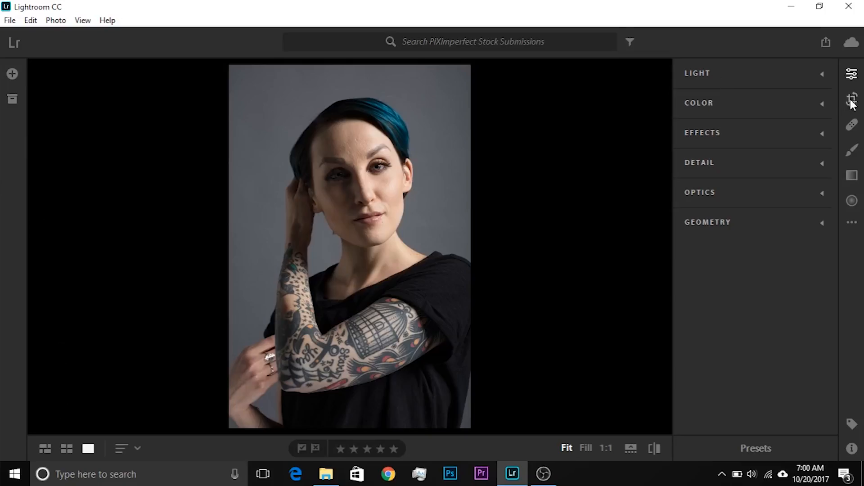
mouse_move(85, 416)
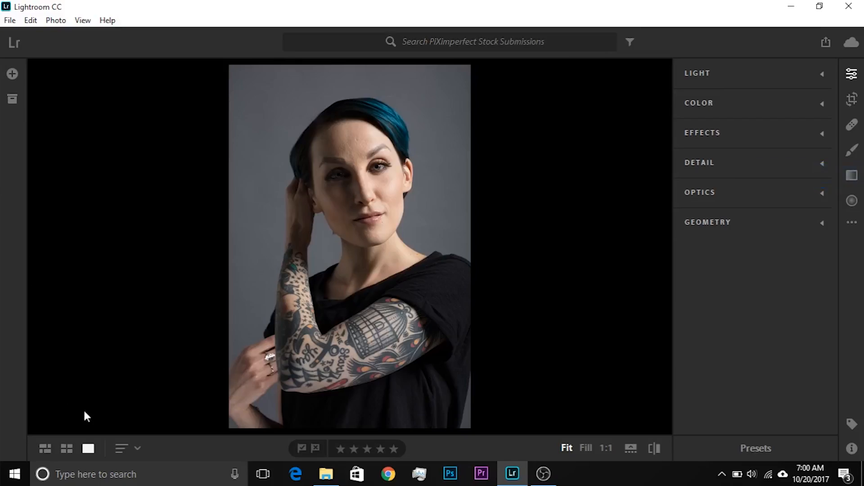
click(45, 449)
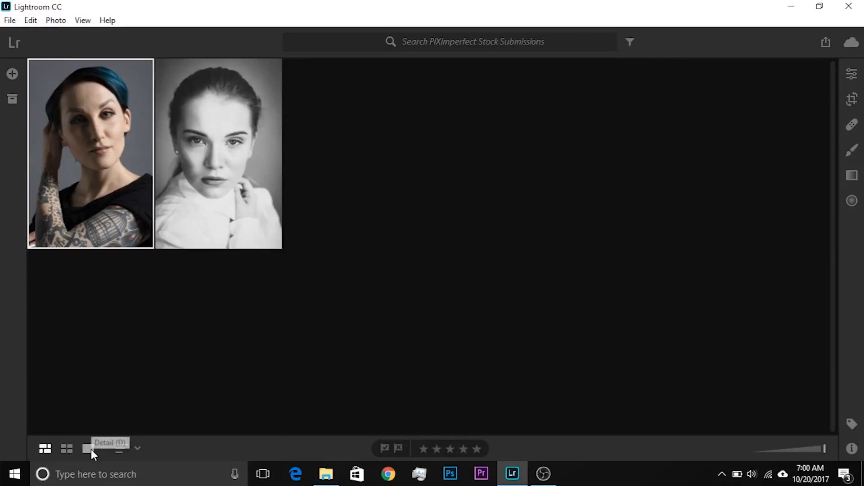
click(45, 449)
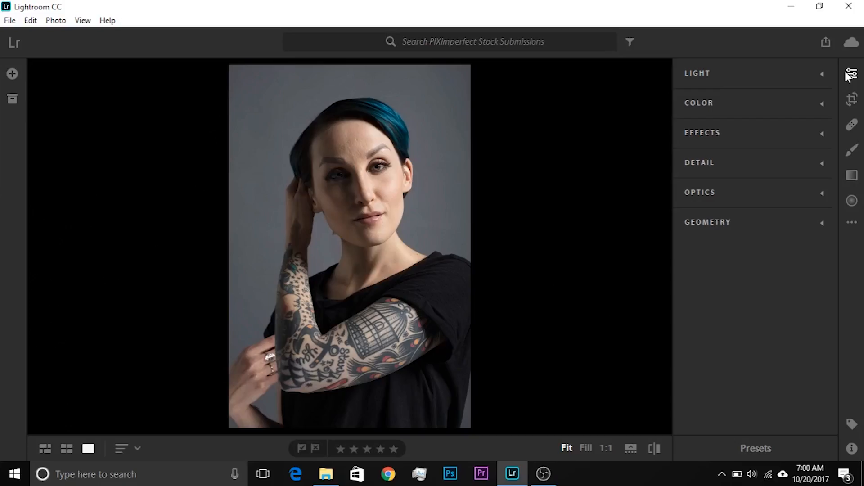
mouse_move(673, 76)
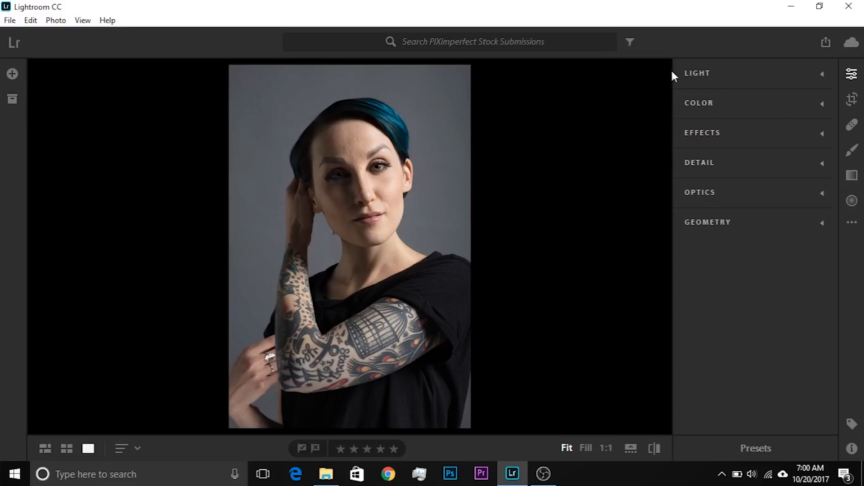
mouse_move(506, 142)
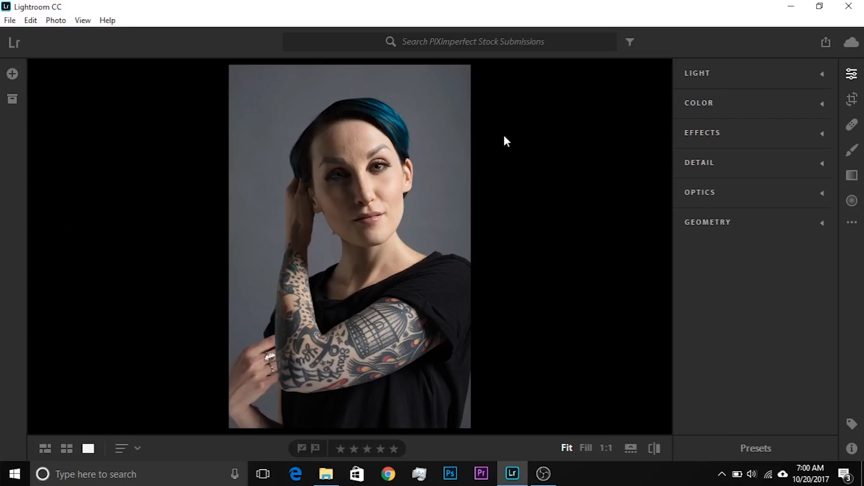
right_click(506, 140)
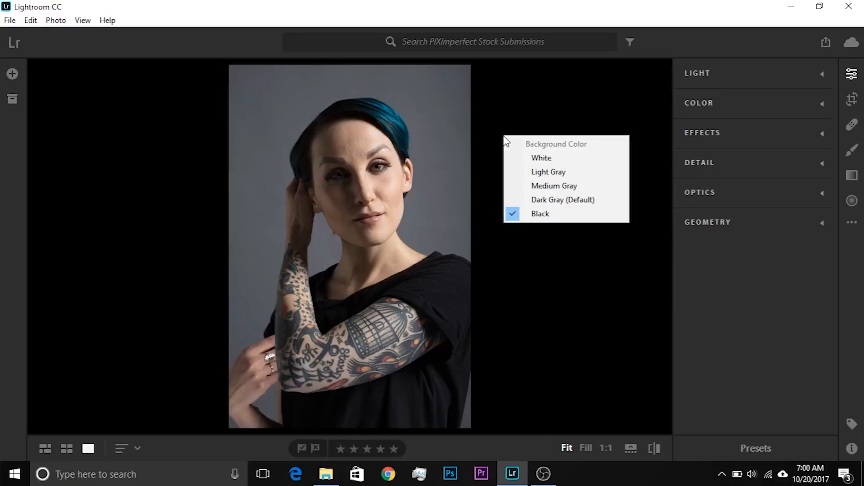
mouse_move(554, 186)
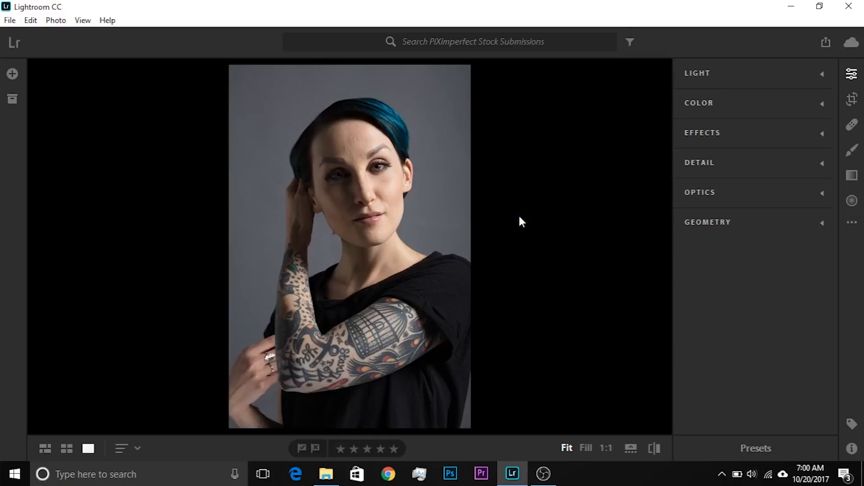
mouse_move(851, 125)
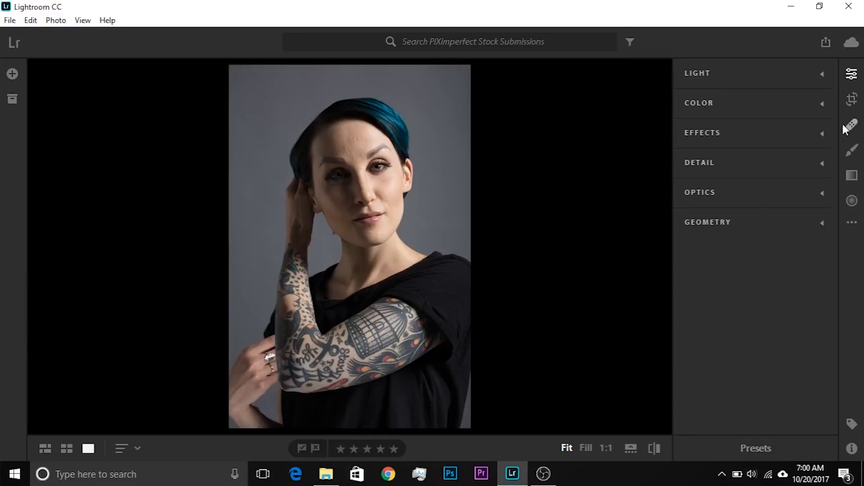
mouse_move(851, 98)
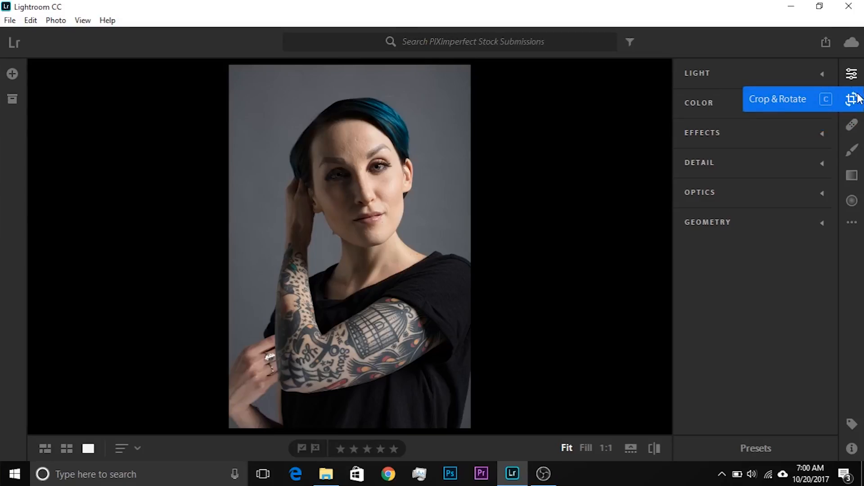
mouse_move(854, 100)
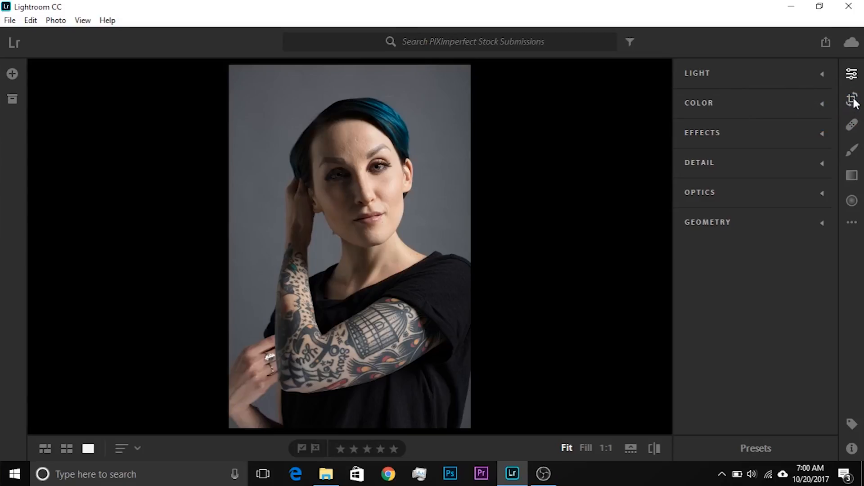
mouse_move(852, 74)
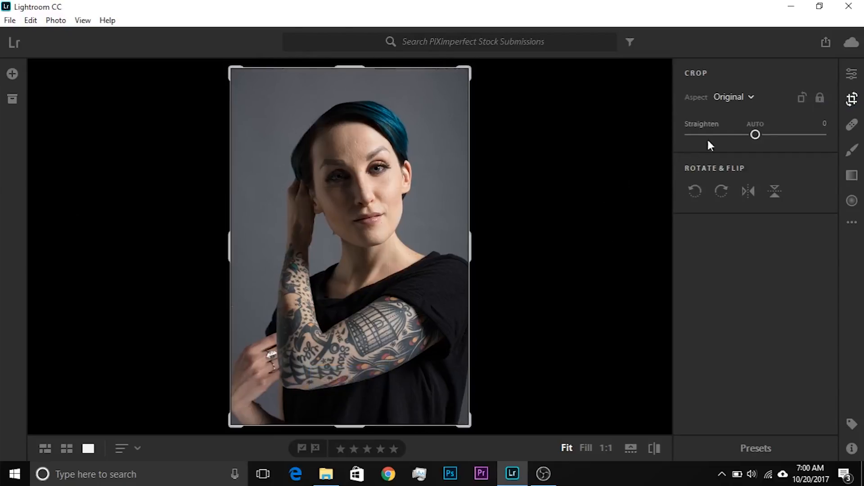
mouse_move(737, 105)
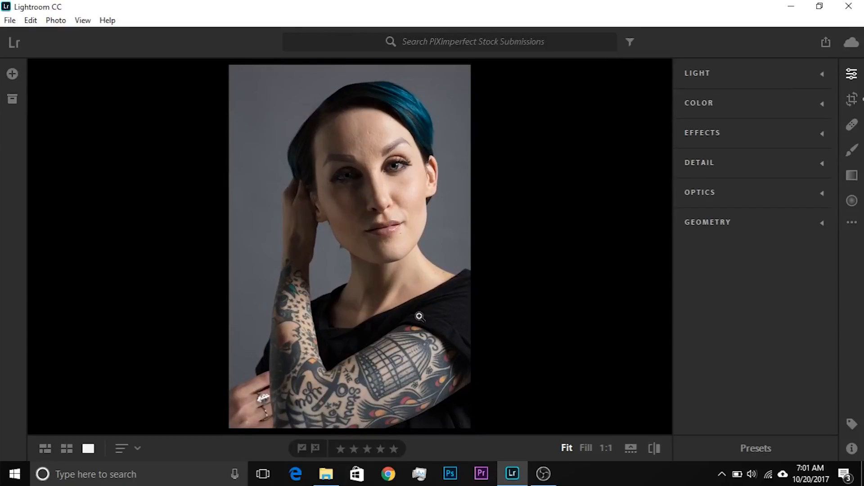
mouse_move(852, 149)
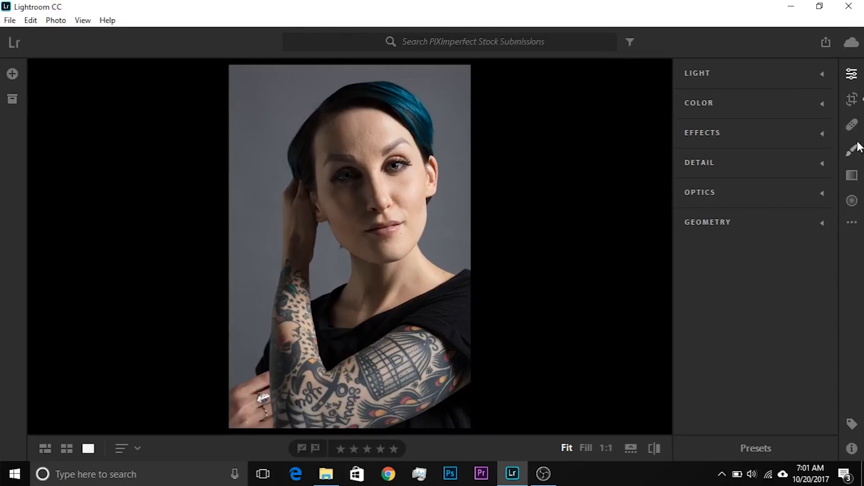
- Show the Presets list and collapse the expanded B&W preset group
click(851, 99)
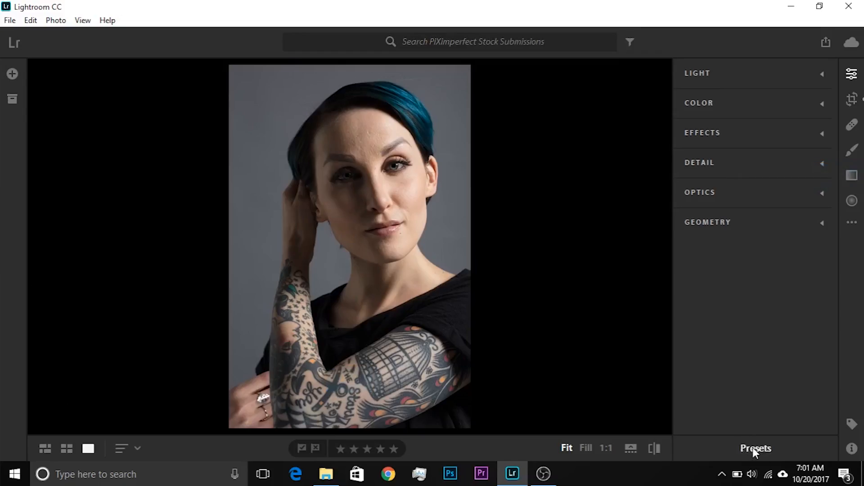
mouse_move(684, 410)
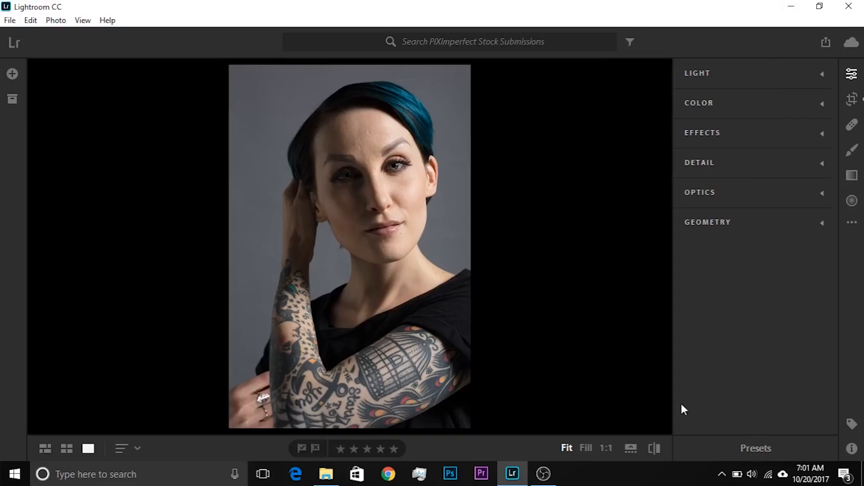
click(756, 448)
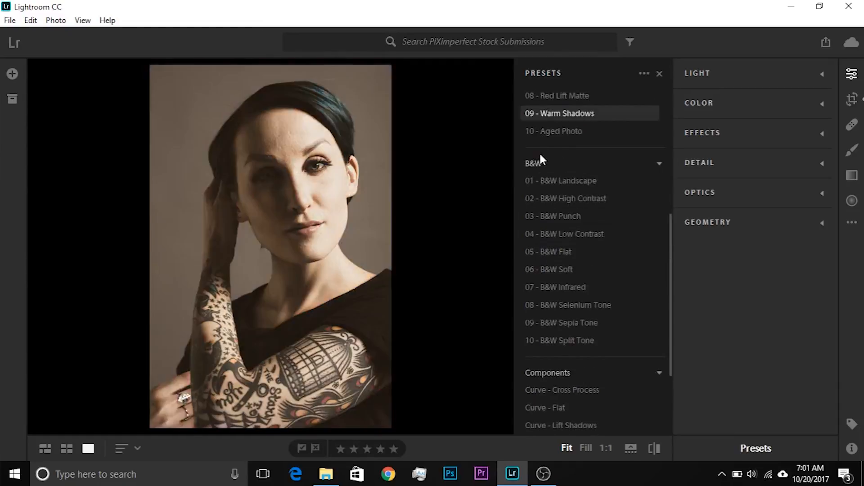
click(541, 186)
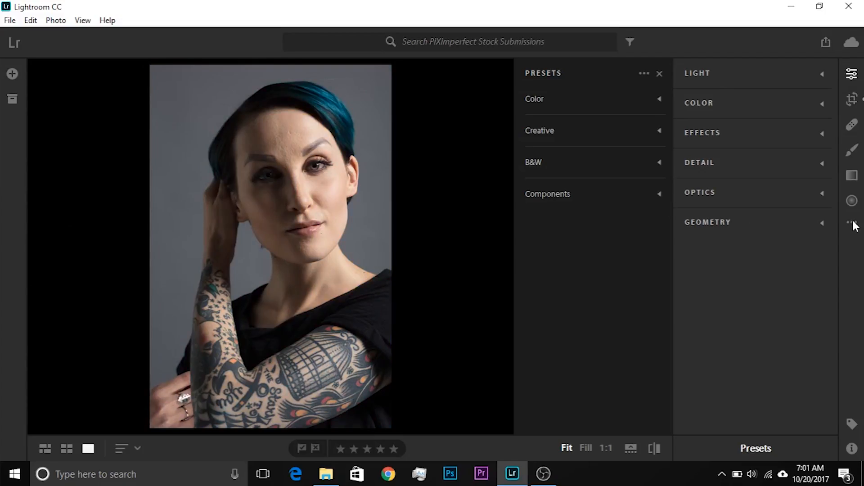
- Turn on the histogram and enable Single-Panel Mode from the extra editing options
click(852, 223)
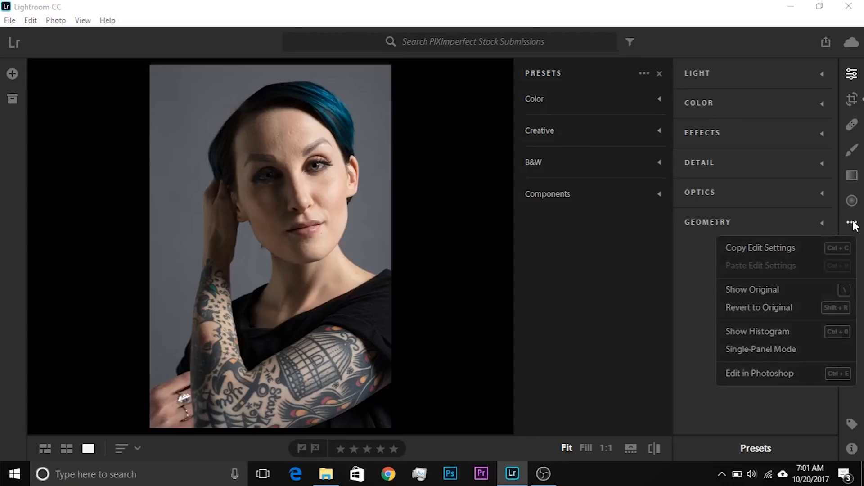
mouse_move(757, 332)
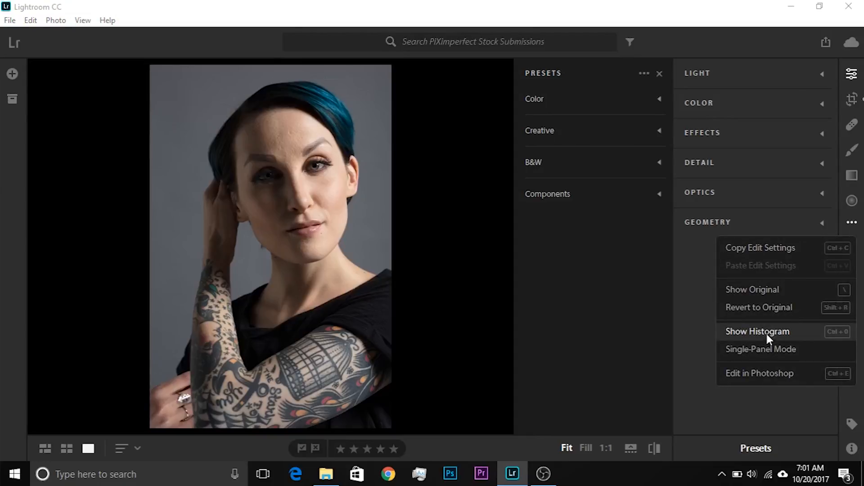
click(758, 332)
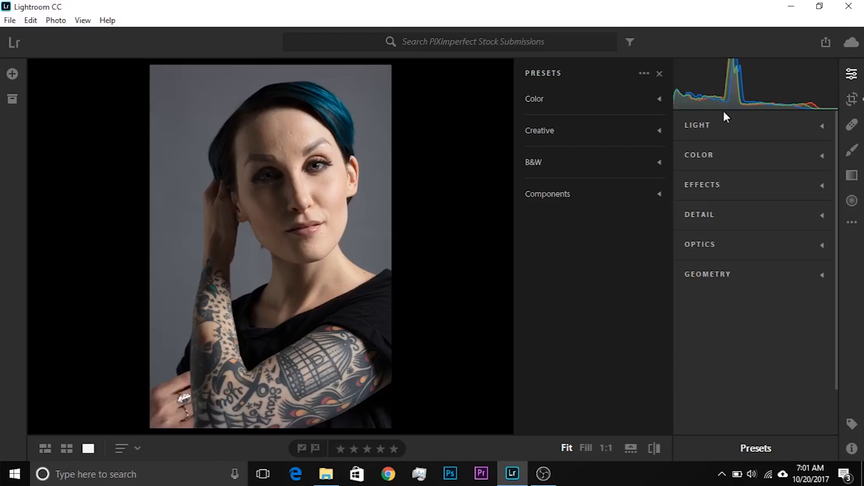
click(852, 222)
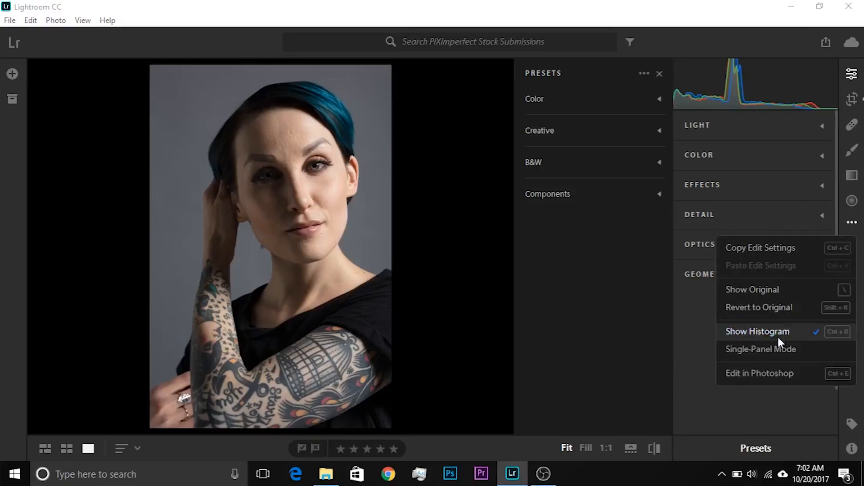
click(761, 349)
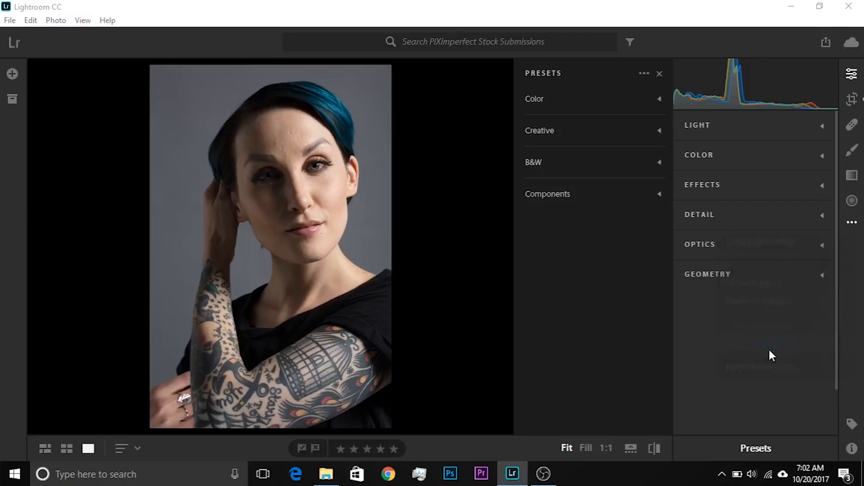
- In the Light panel, set Contrast +15, Highlights +13 and Shadows −28
click(698, 126)
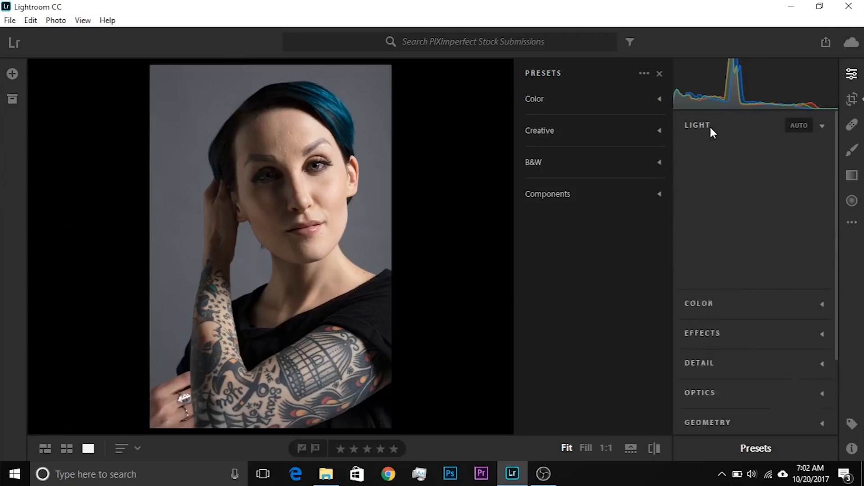
click(698, 125)
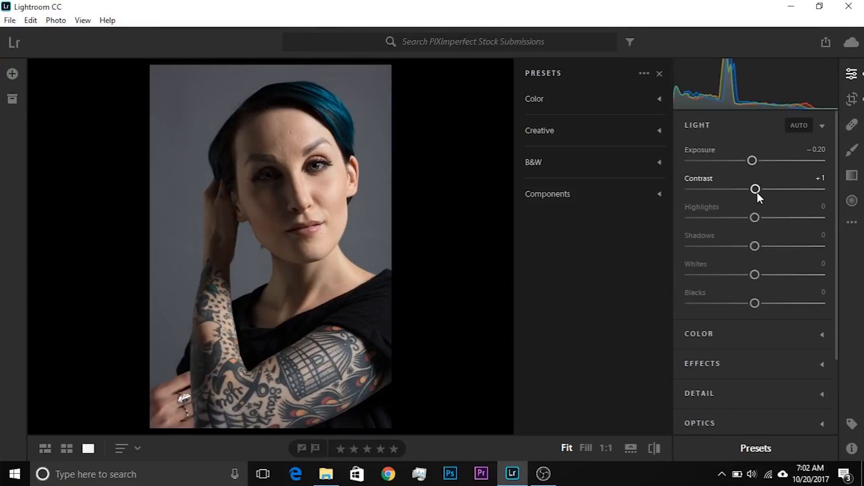
drag(756, 189, 764, 189)
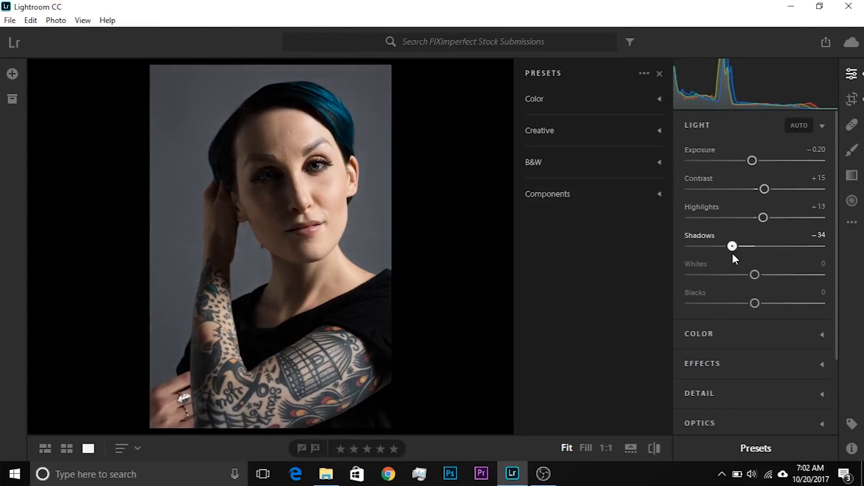
- Browse the Color and Optics panels, toggle Single-Panel Mode, and collapse Light
click(697, 125)
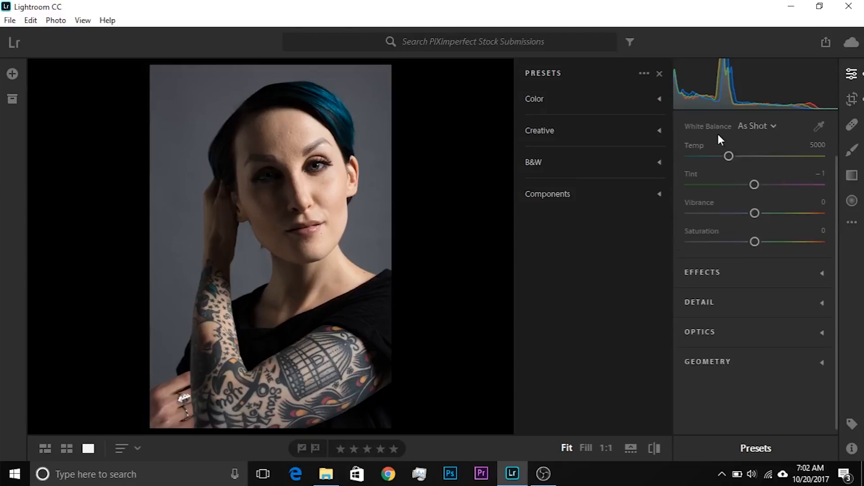
mouse_move(776, 153)
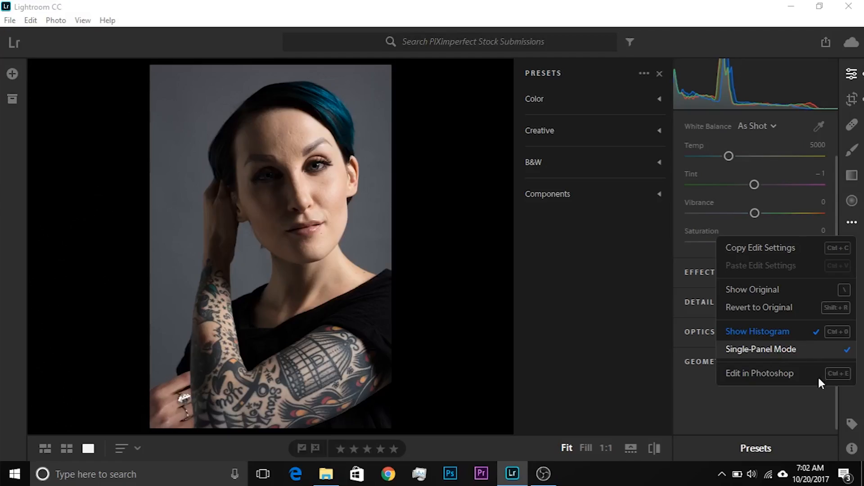
mouse_move(810, 356)
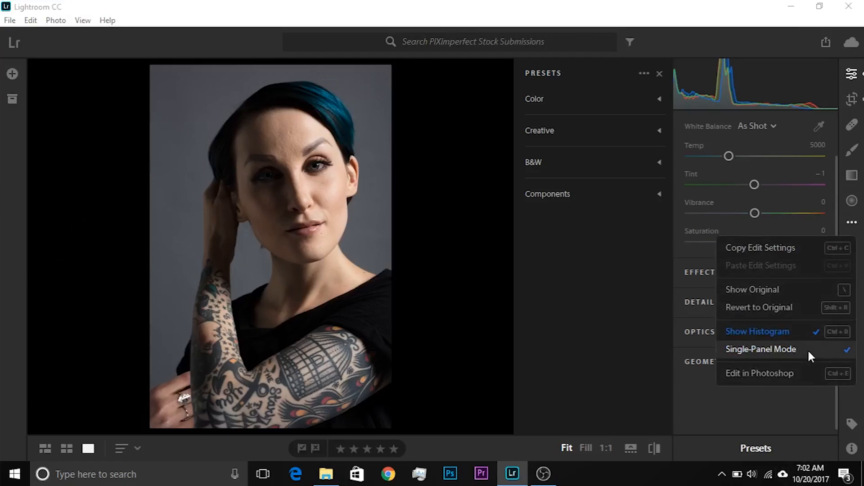
click(761, 349)
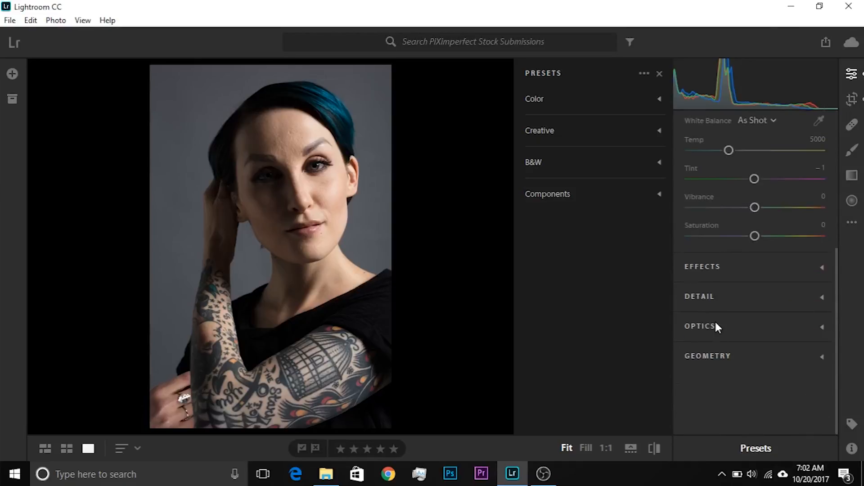
click(701, 326)
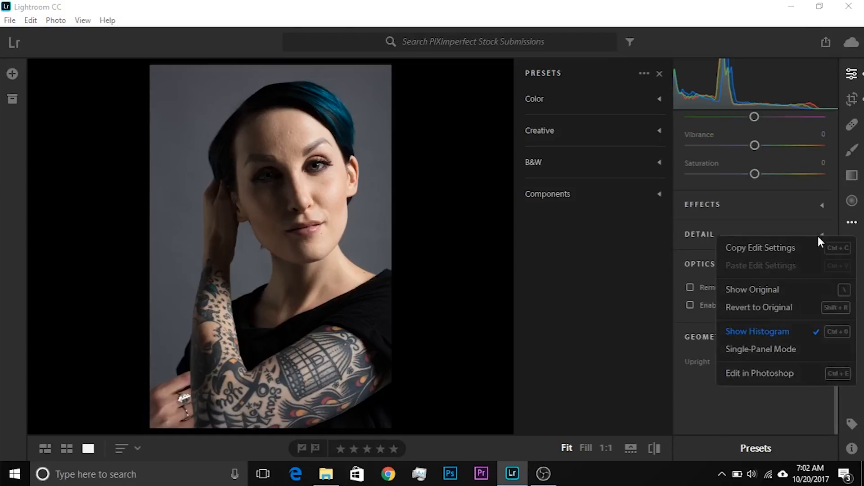
click(760, 349)
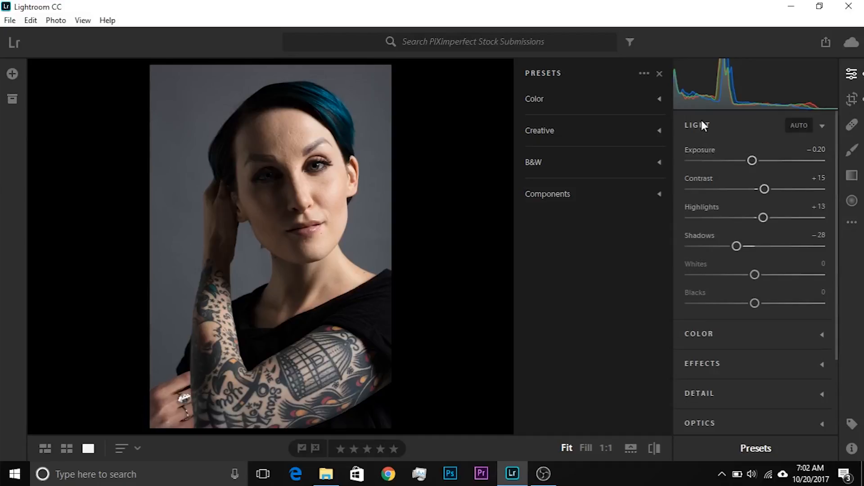
click(698, 125)
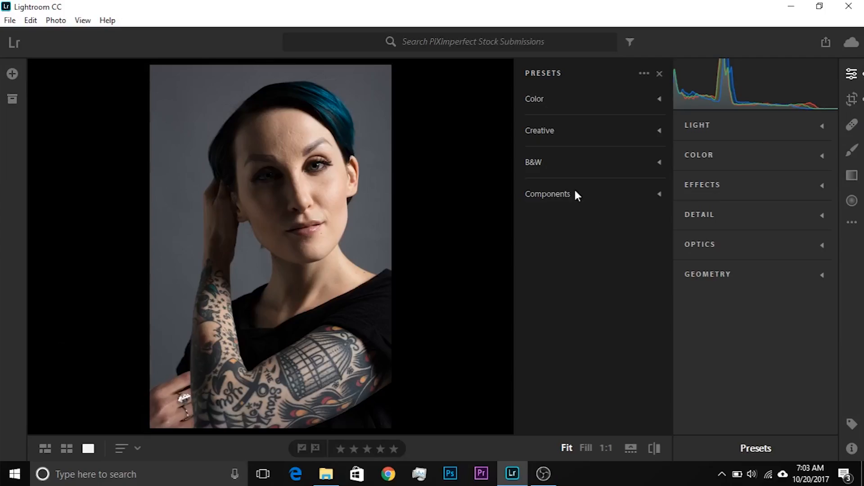
- Try the Natural, Bright and Punchy Detail colour presets, then apply 06 - Matte
click(534, 99)
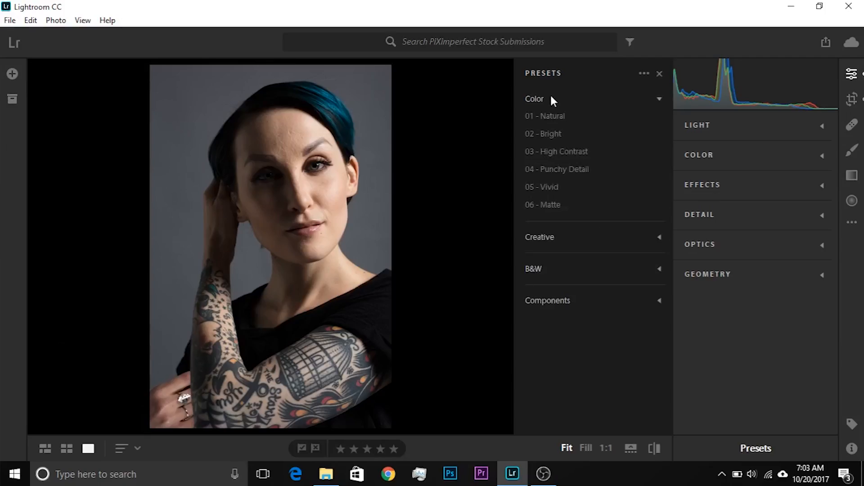
click(545, 115)
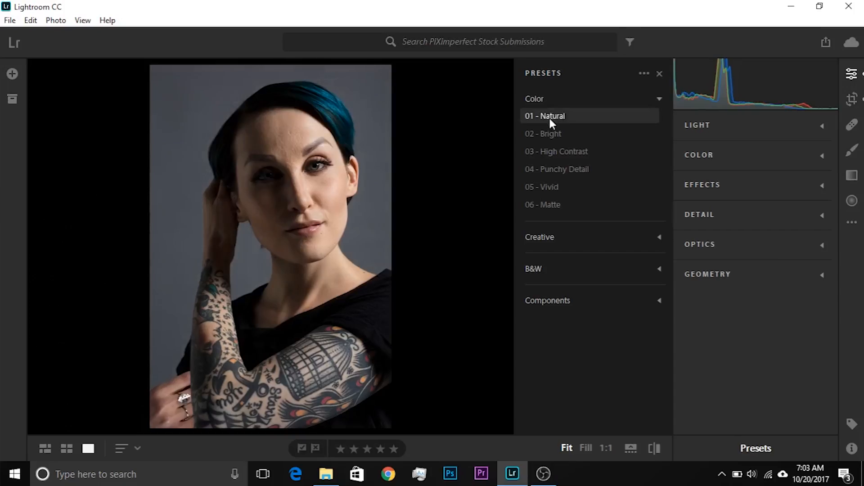
click(543, 133)
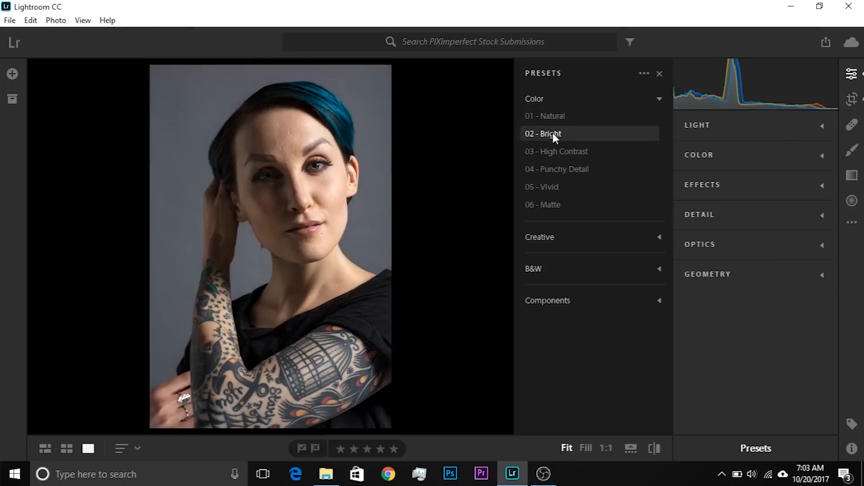
click(557, 169)
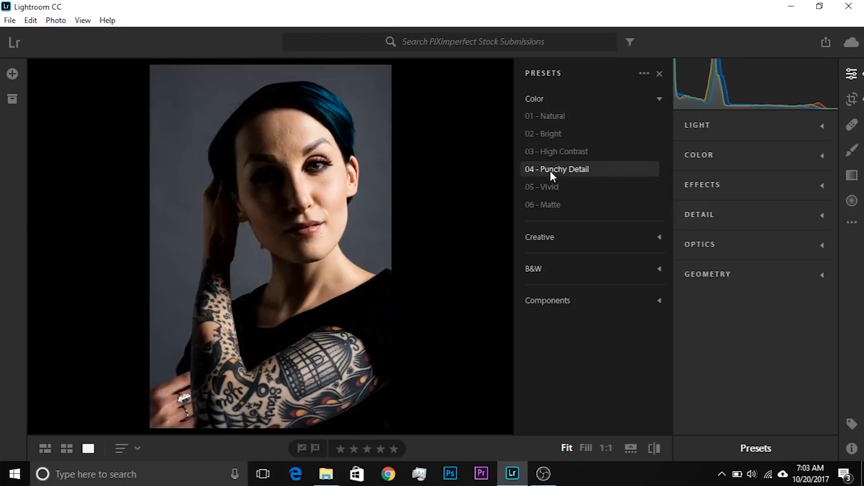
click(541, 187)
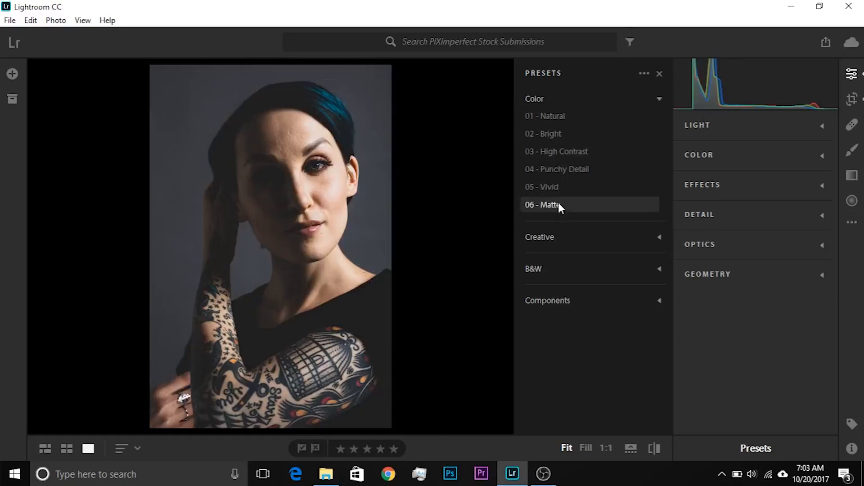
- Pull Highlights down to −50 in the Light panel
click(588, 205)
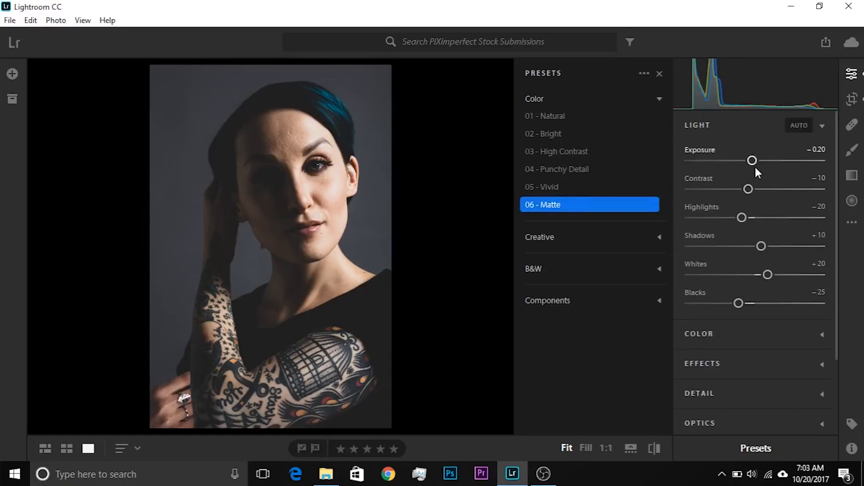
drag(742, 217, 724, 217)
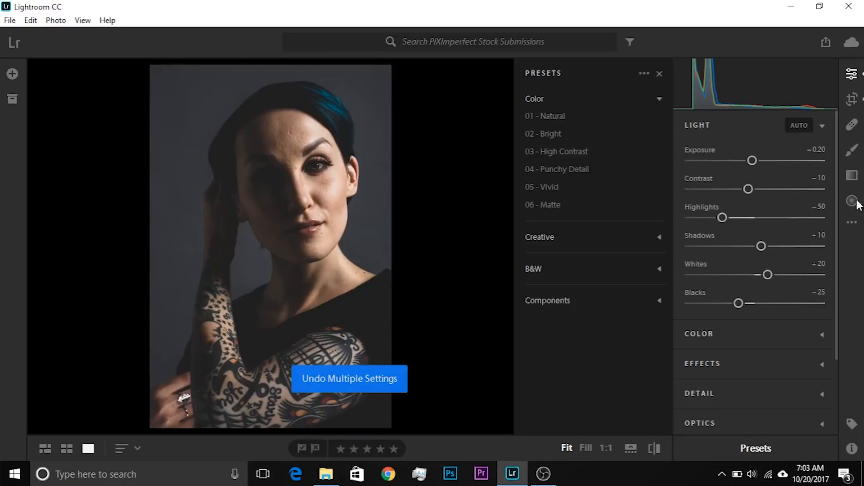
click(852, 223)
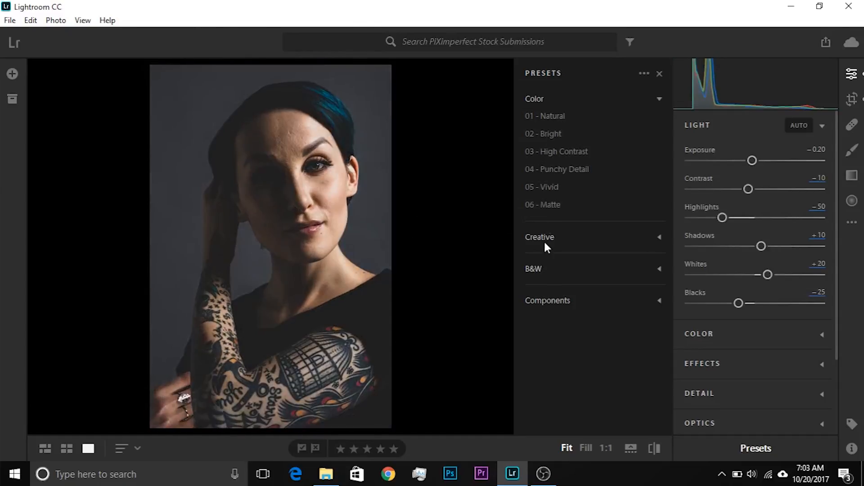
- Swap the Color group for B&W and preview Punch, Soft, Infrared, then Flat
click(534, 99)
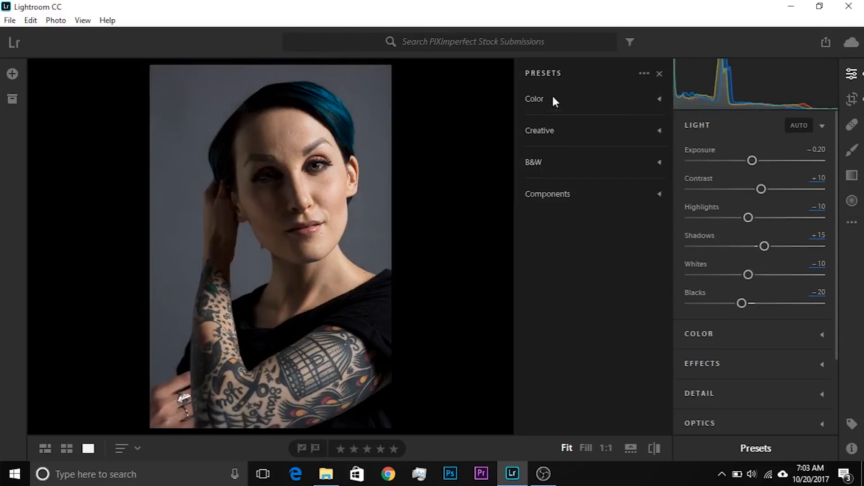
click(533, 162)
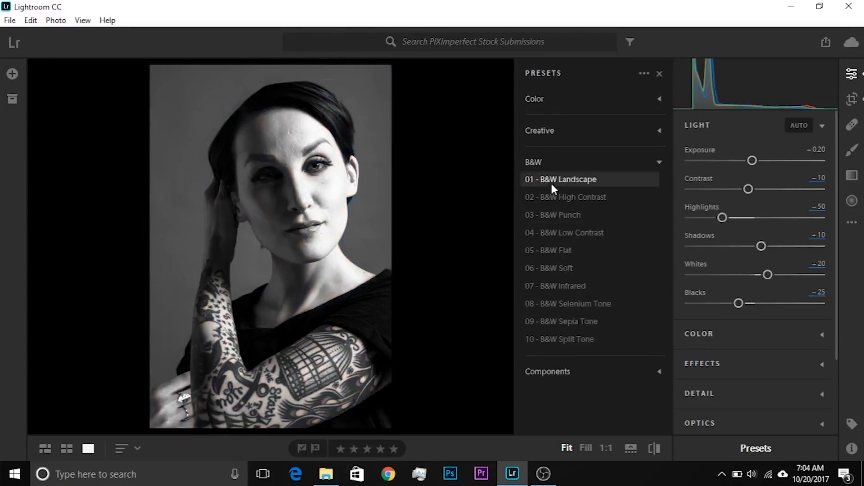
click(553, 215)
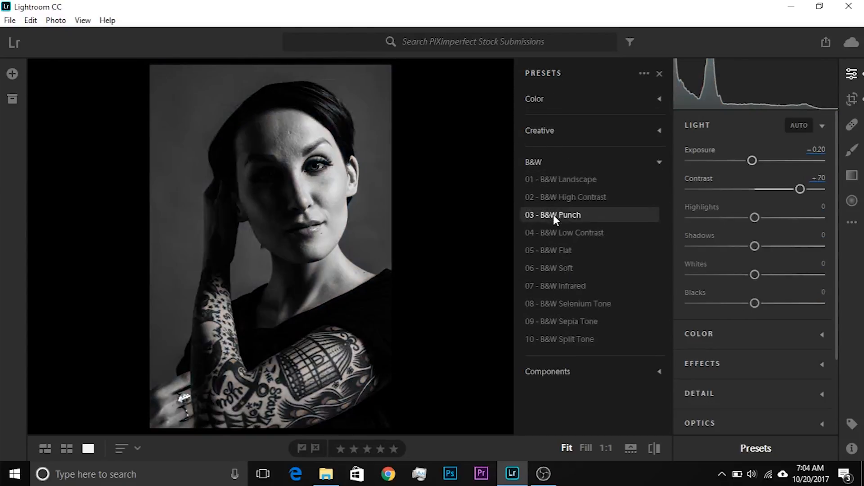
click(548, 268)
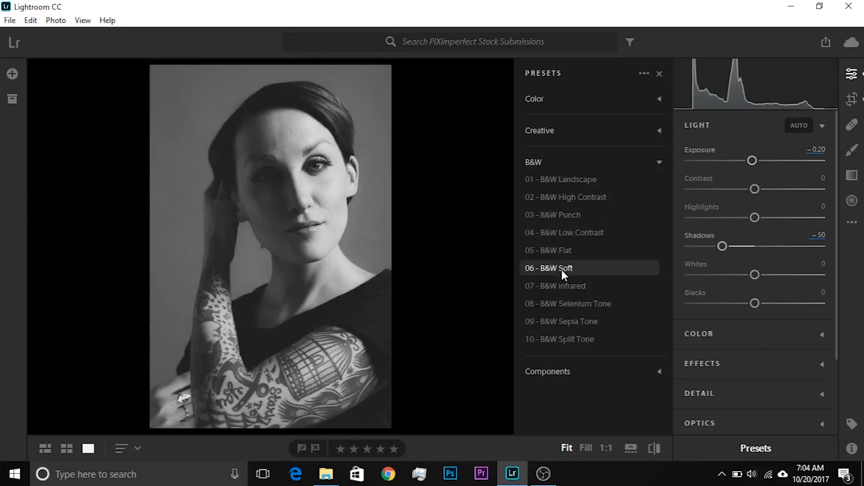
click(555, 286)
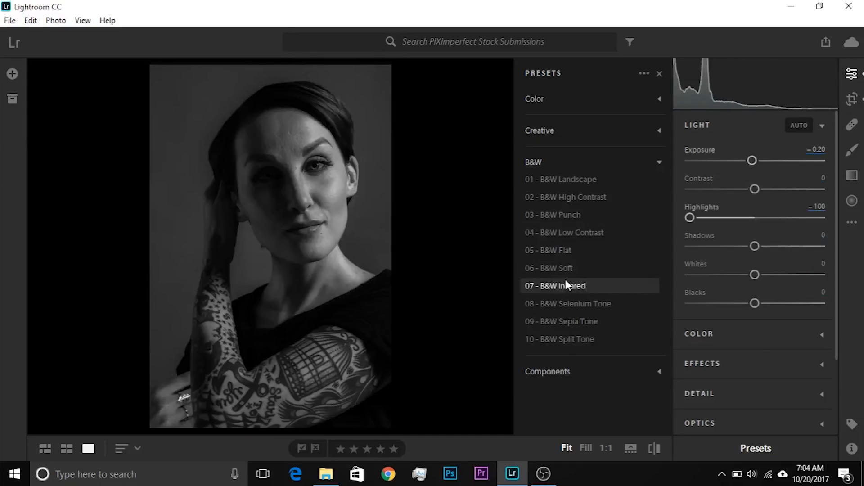
click(548, 250)
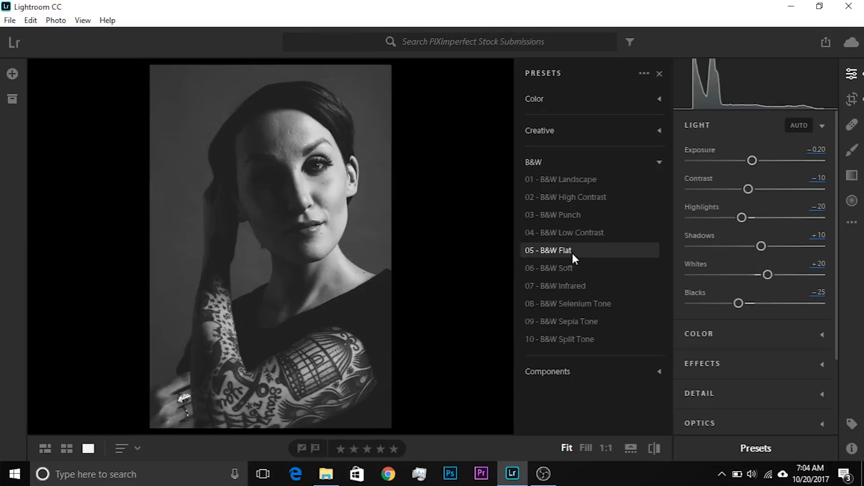
click(549, 250)
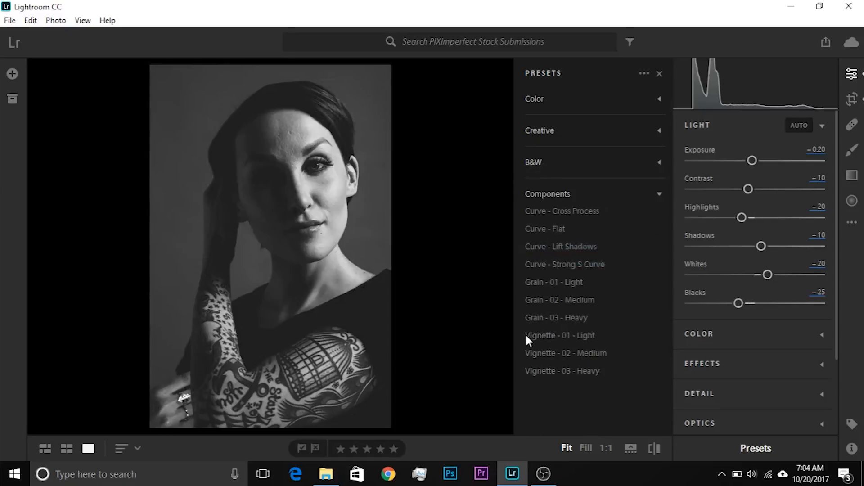
click(562, 211)
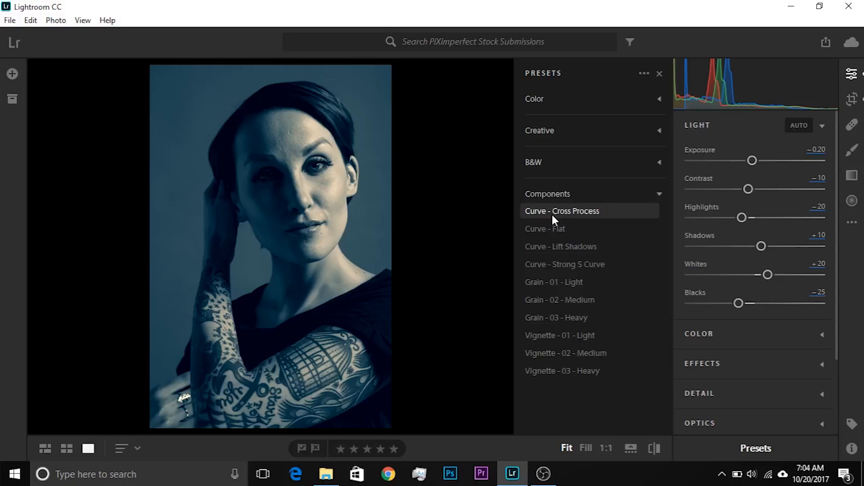
click(545, 229)
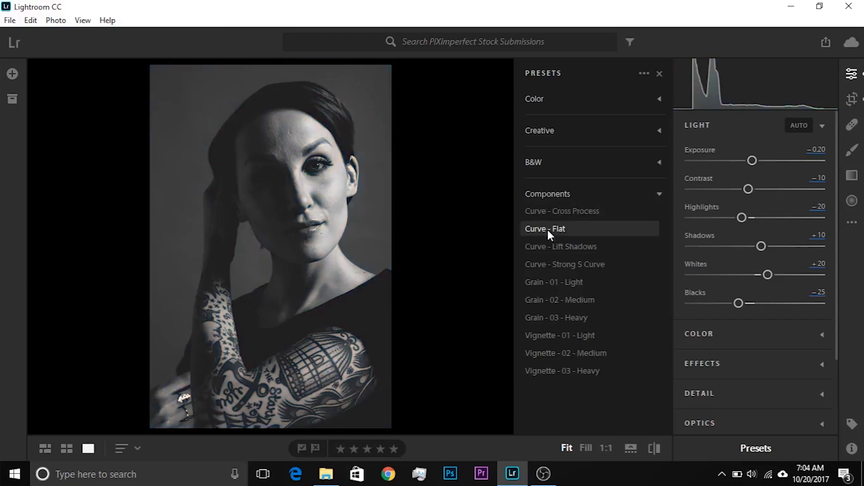
click(545, 228)
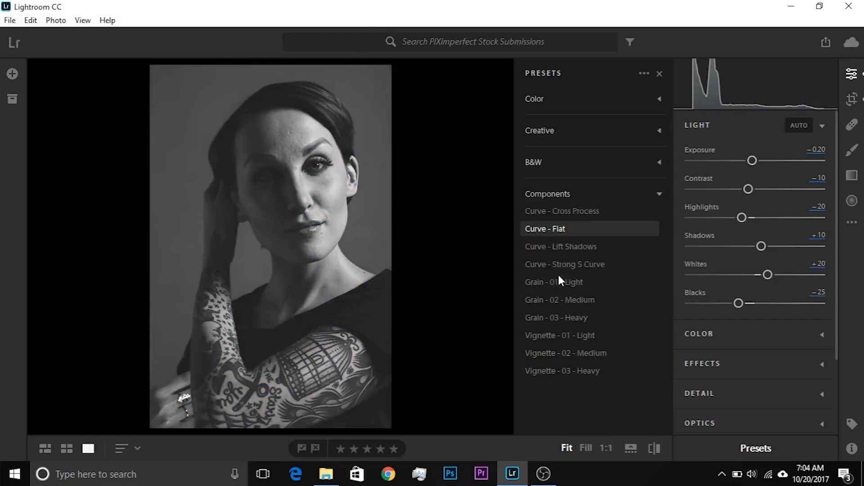
click(554, 282)
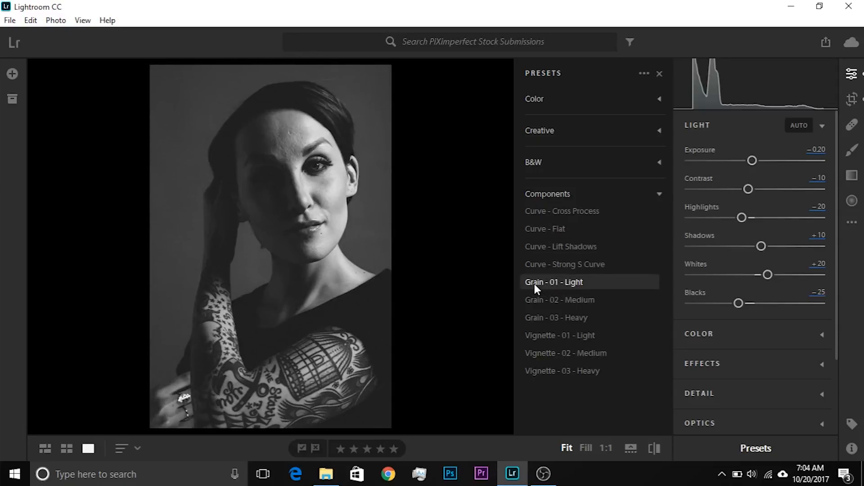
click(562, 210)
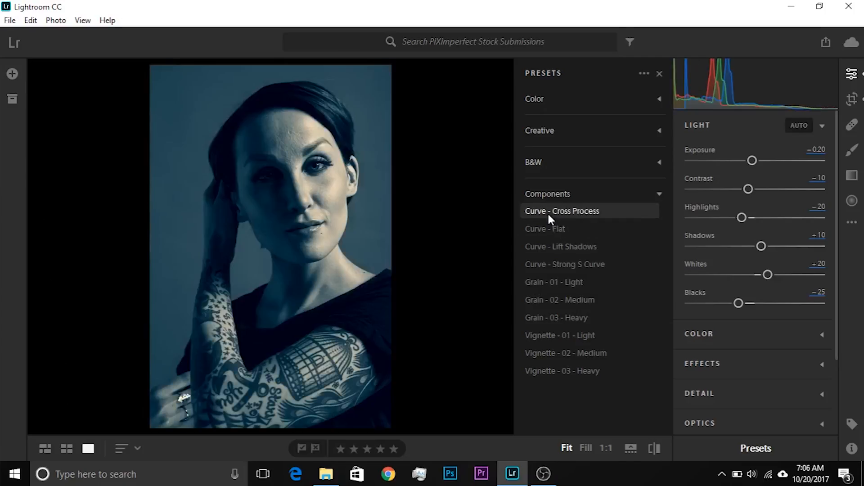
click(561, 247)
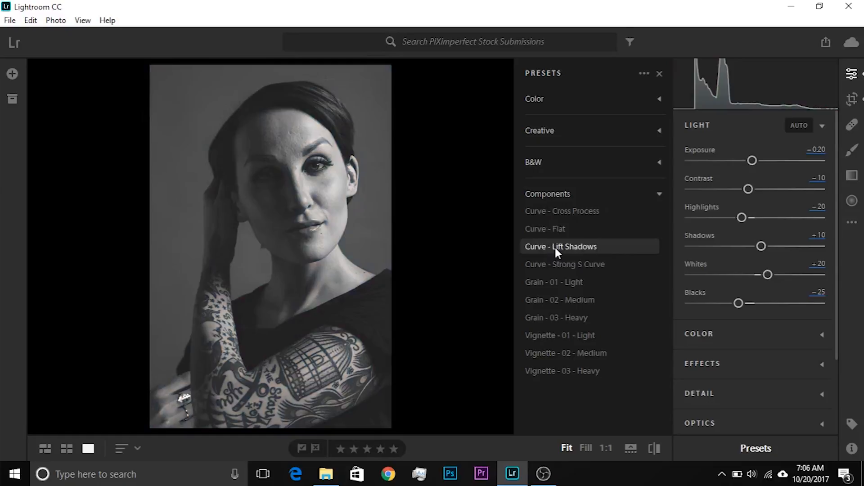
click(545, 228)
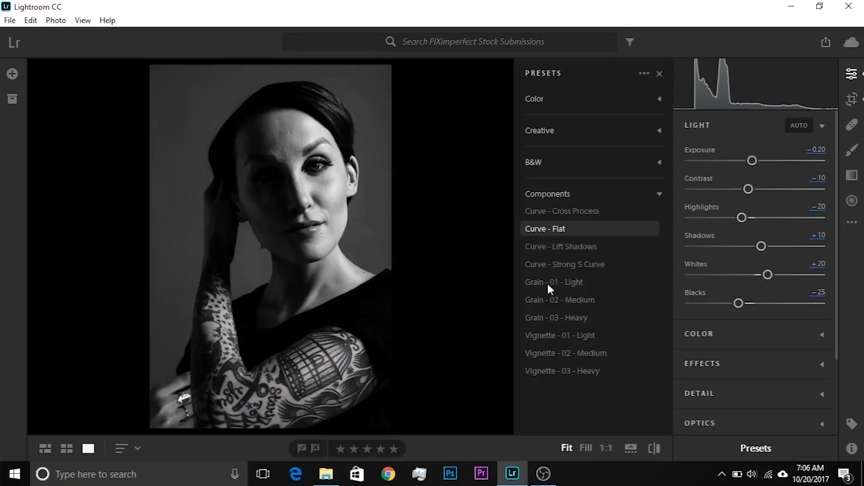
click(554, 281)
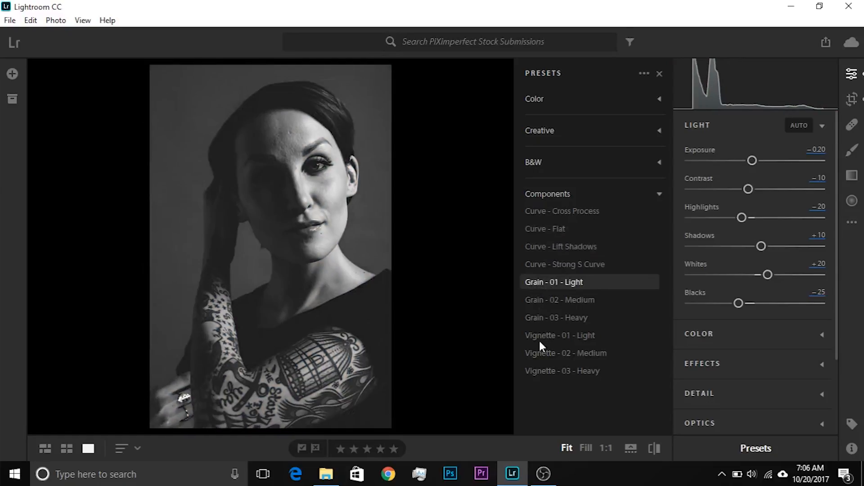
click(565, 353)
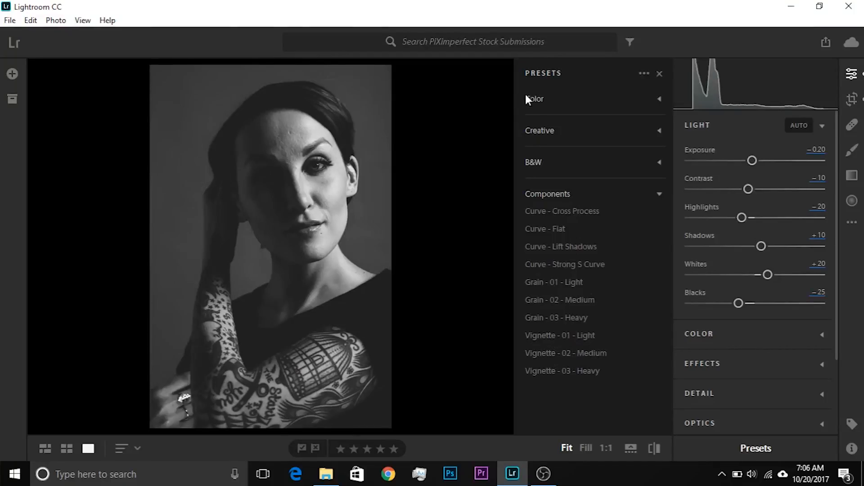
- Apply Grain 03 Heavy and Vignette 02 Medium presets, close Presets, and lower Shadows
click(562, 211)
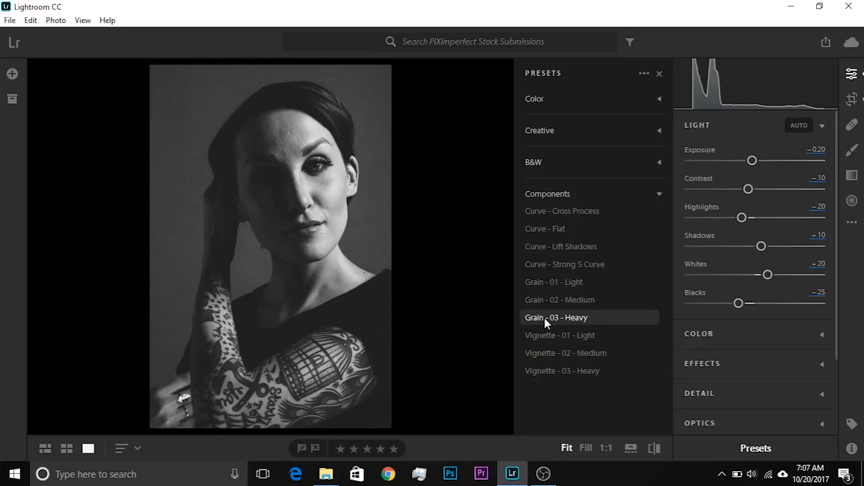
mouse_move(560, 329)
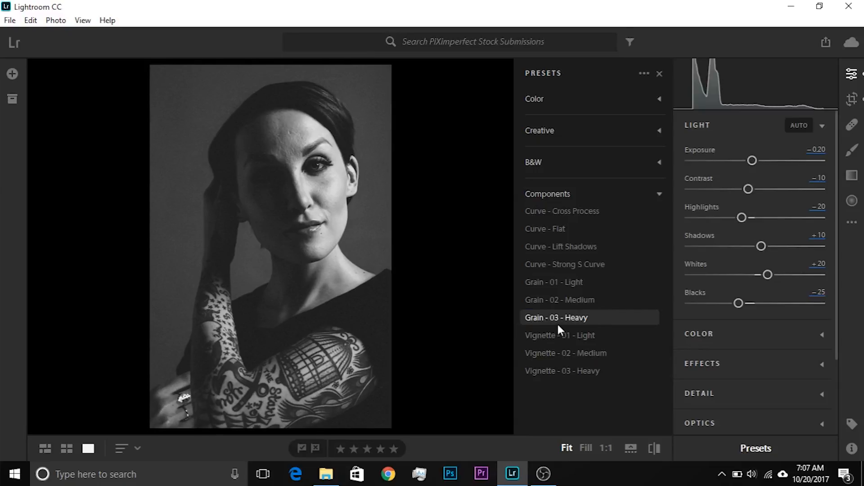
click(557, 317)
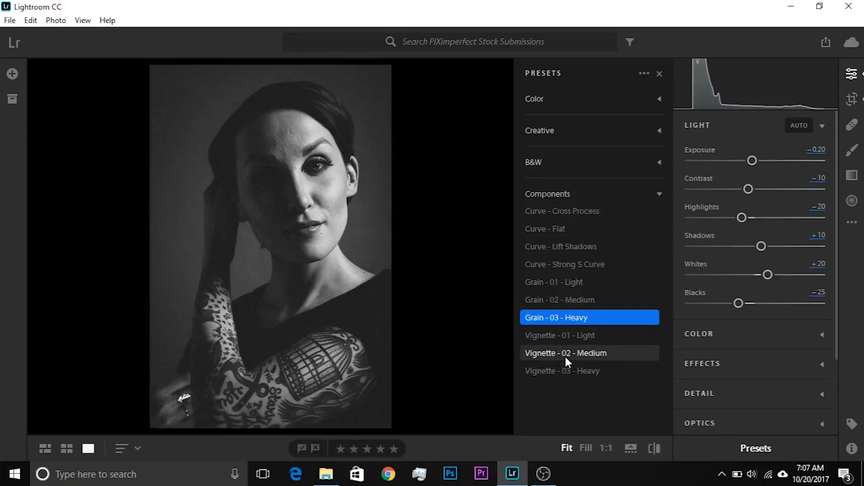
click(565, 353)
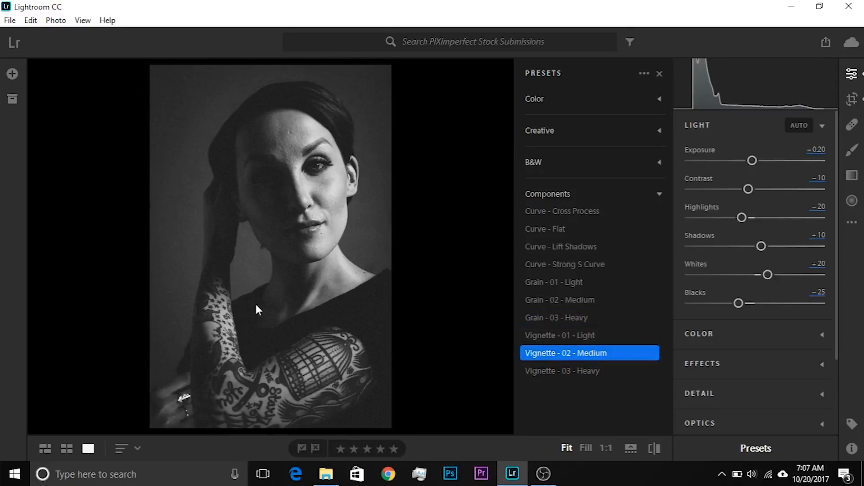
mouse_move(406, 163)
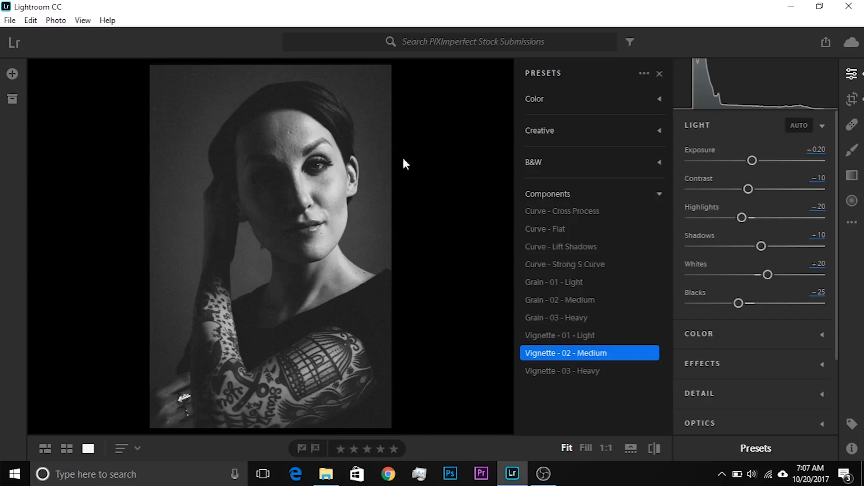
click(659, 74)
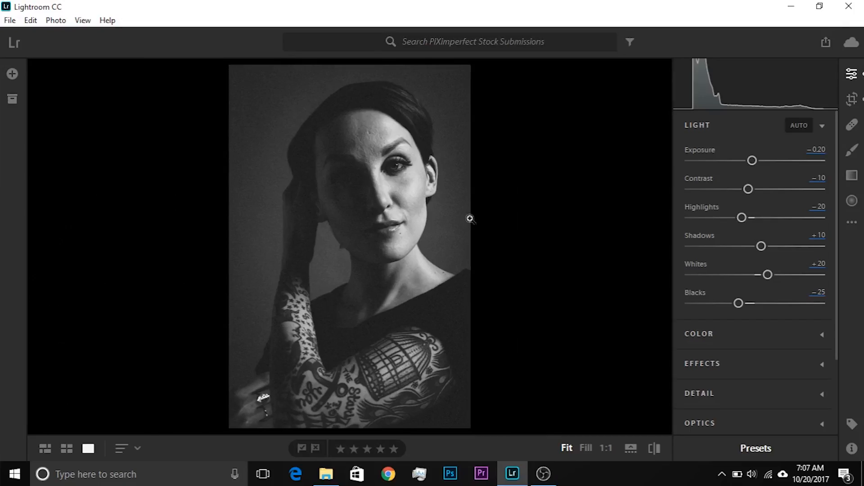
drag(761, 246, 733, 246)
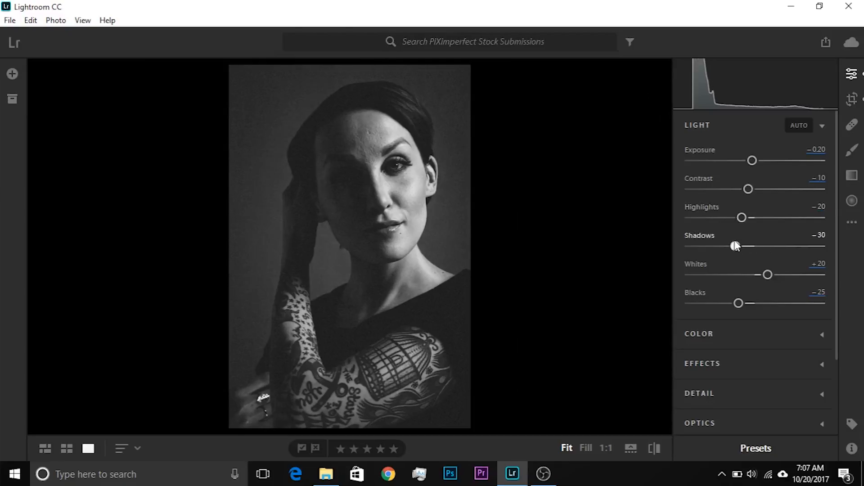
- Drag Shadows down to −52, then back up to about +11
drag(733, 246, 720, 246)
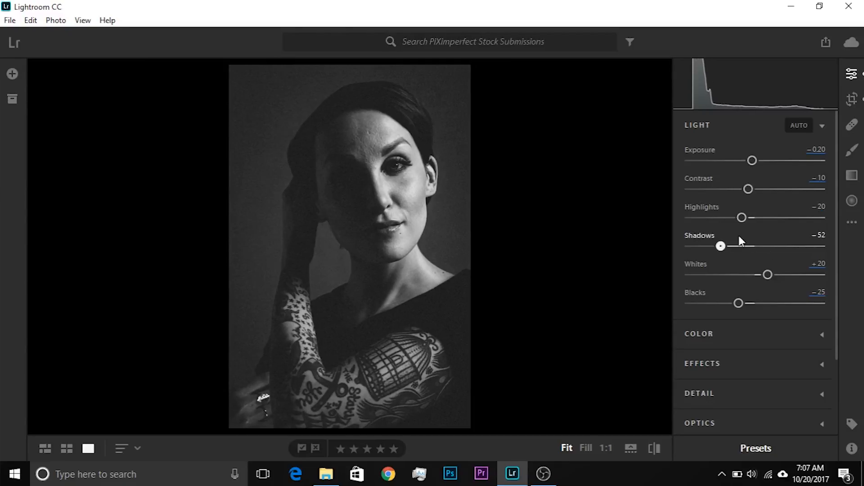
drag(720, 246, 762, 247)
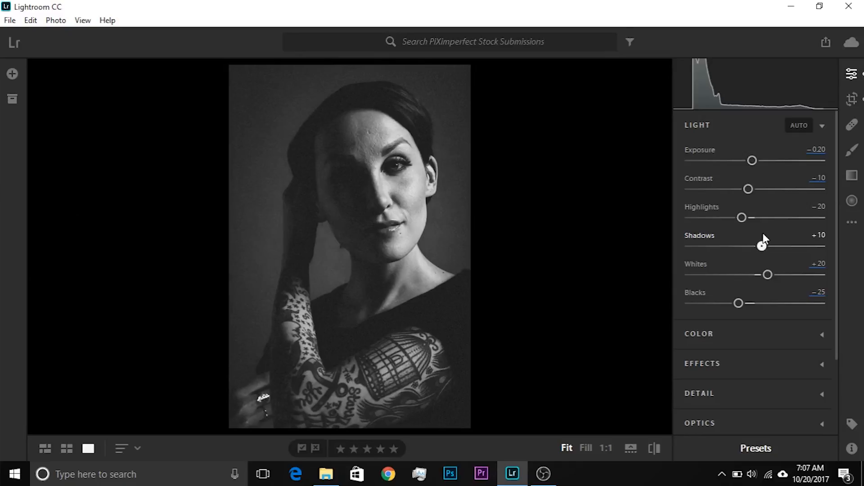
drag(742, 247, 761, 246)
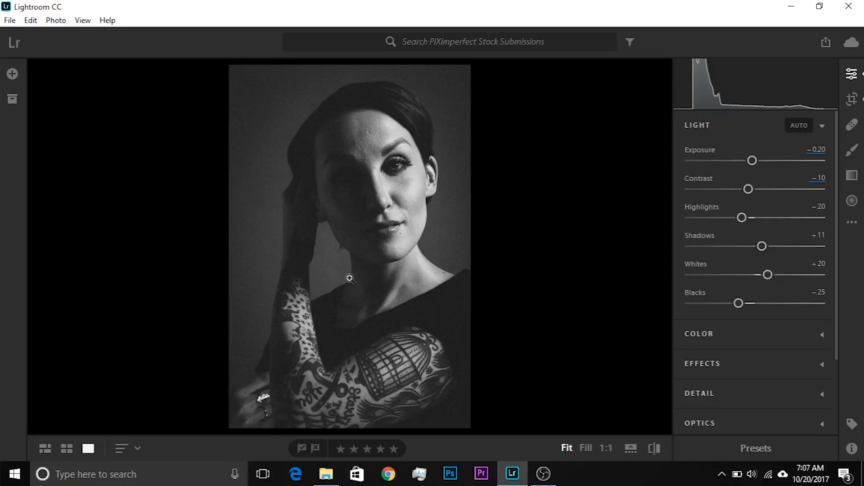
mouse_move(852, 150)
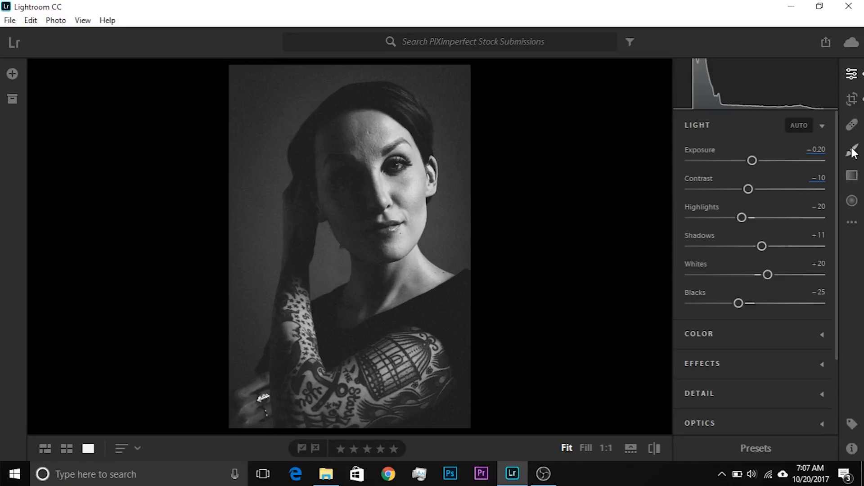
mouse_move(851, 149)
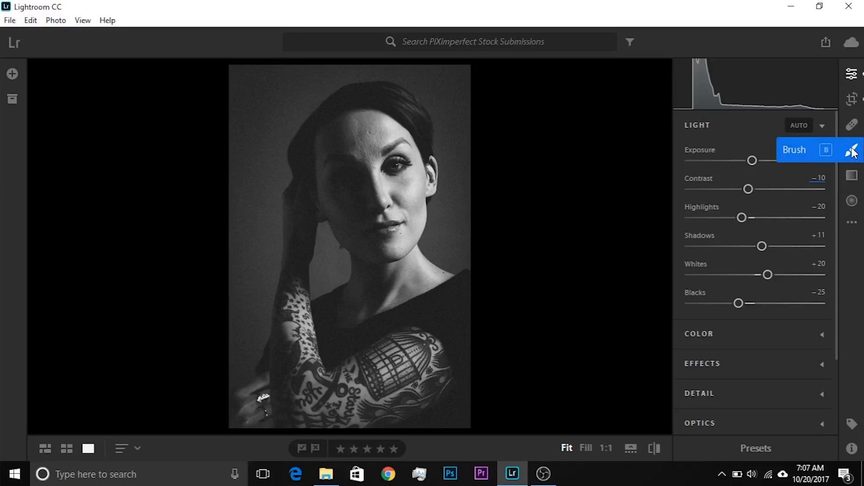
- Start a brush adjustment with reset sliders and Exposure +0.51 for the shadowed face
click(852, 149)
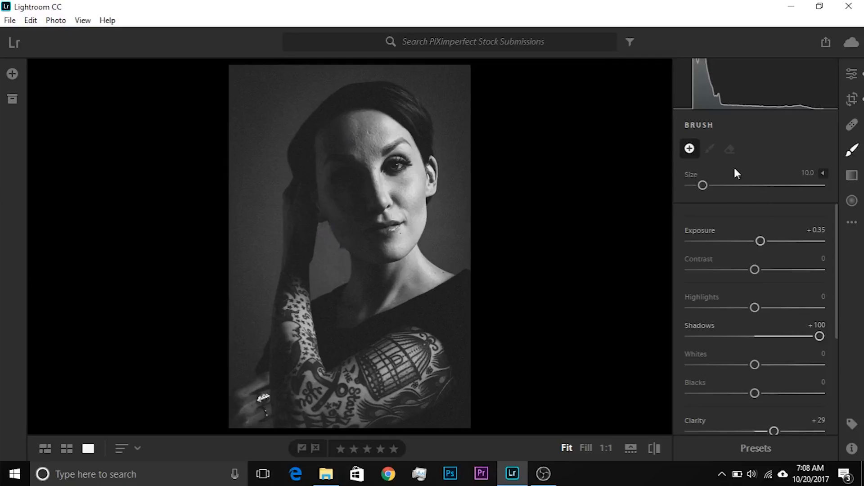
mouse_move(769, 145)
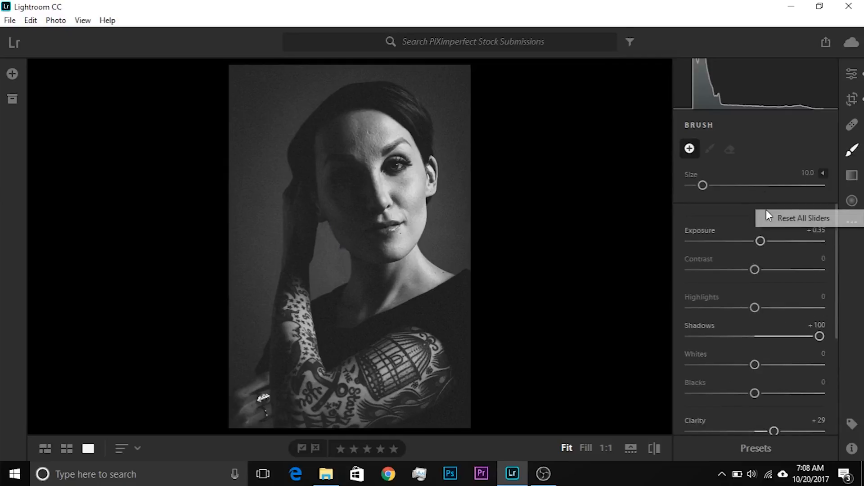
click(805, 218)
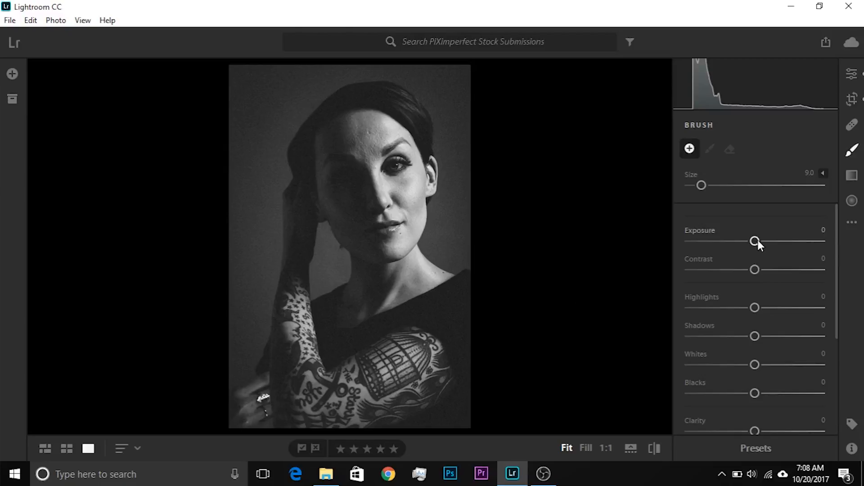
drag(755, 241, 764, 241)
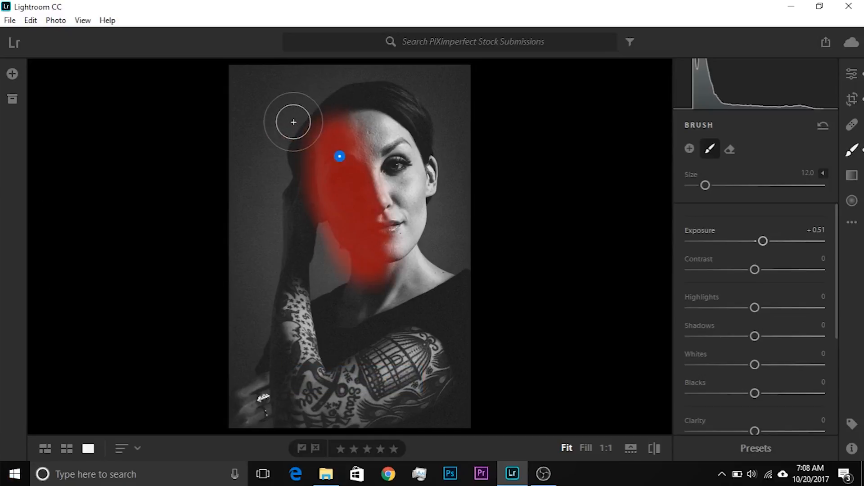
- Erase the brush mask spilling over the hair edge, then switch back to Brush
click(729, 149)
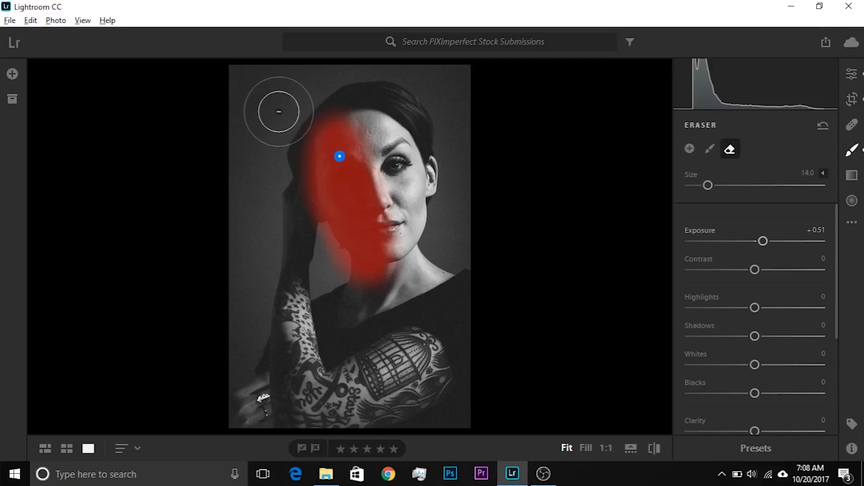
drag(278, 111, 309, 227)
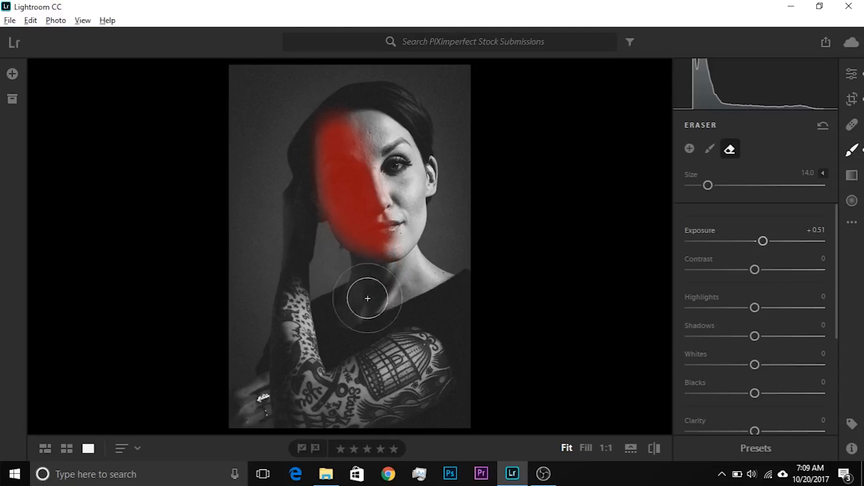
click(710, 149)
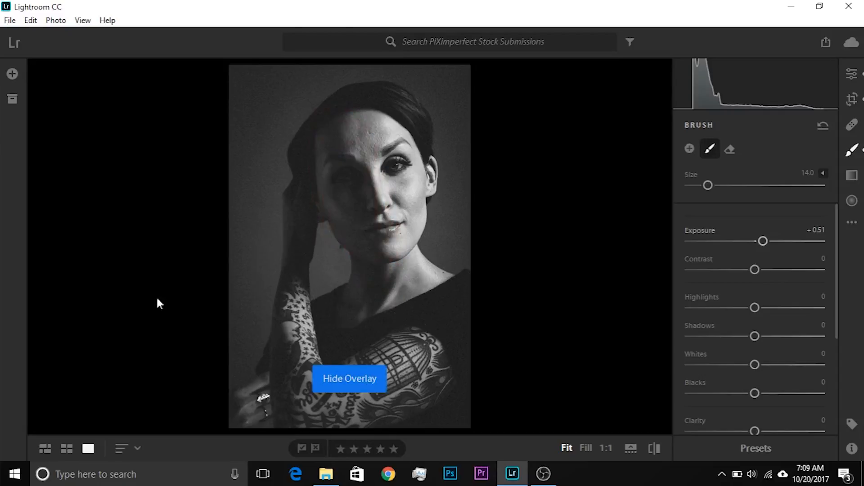
- Set the face brush Exposure to +0.35 and Shadows to +100, then down to +44
drag(764, 241, 762, 241)
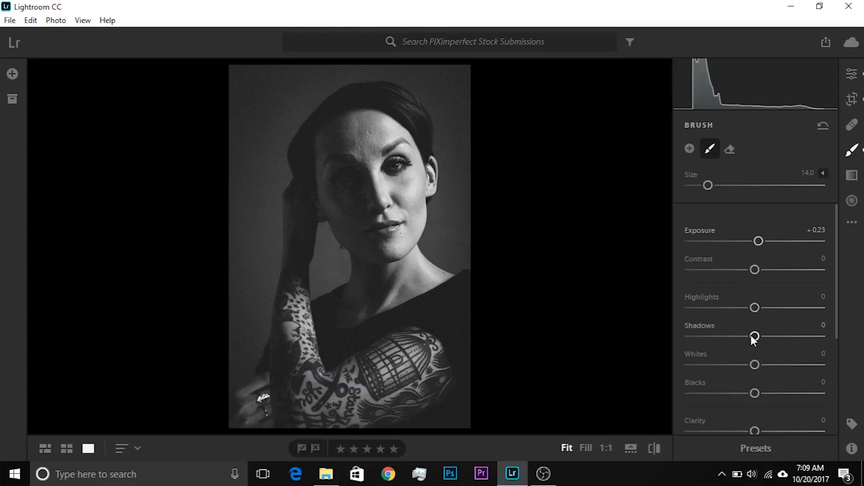
drag(755, 336, 820, 336)
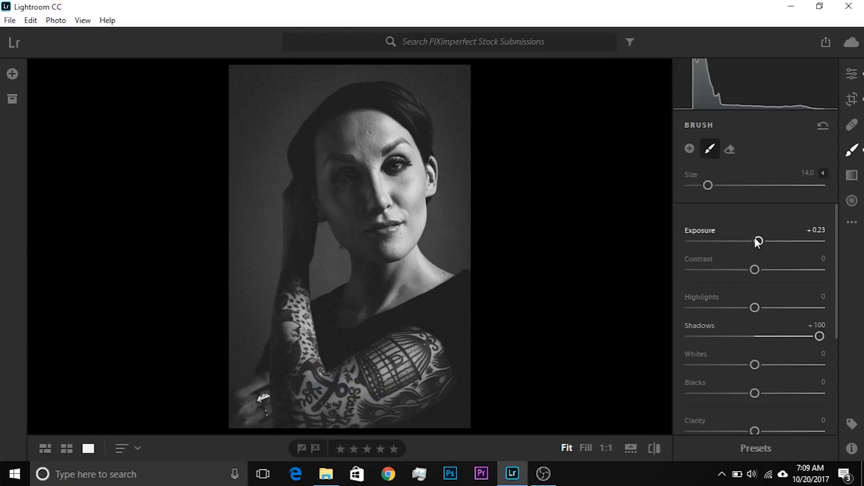
drag(758, 241, 761, 241)
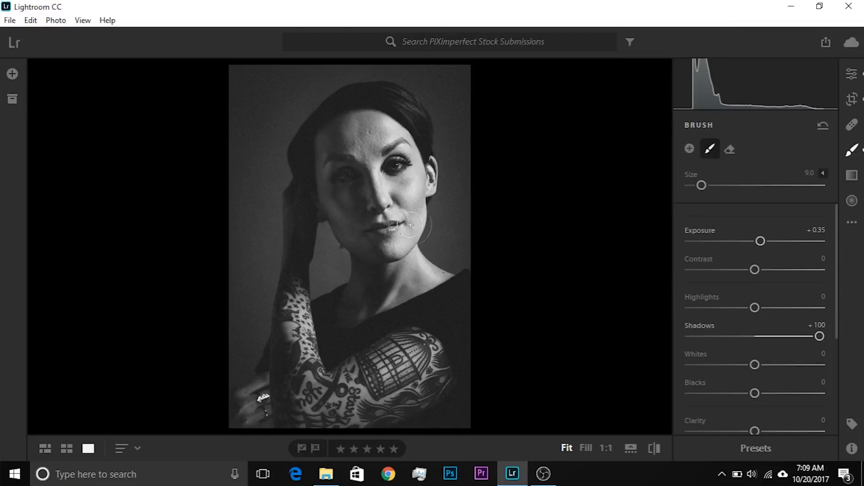
drag(820, 336, 802, 337)
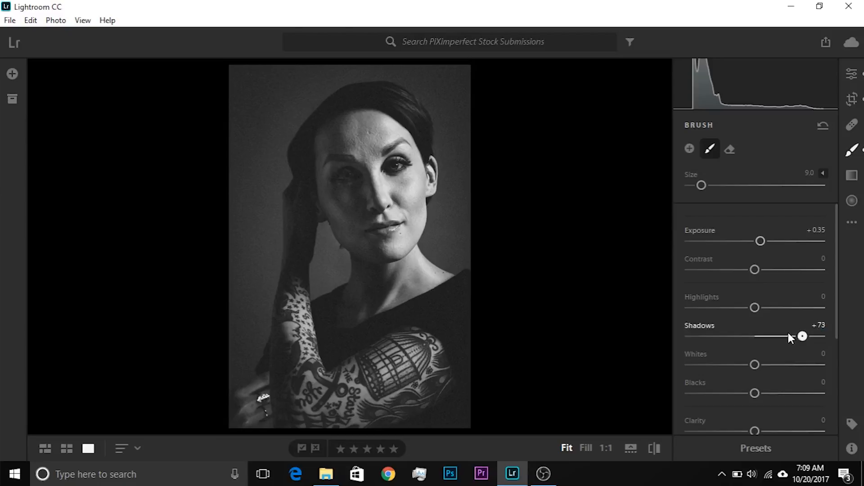
drag(803, 336, 784, 336)
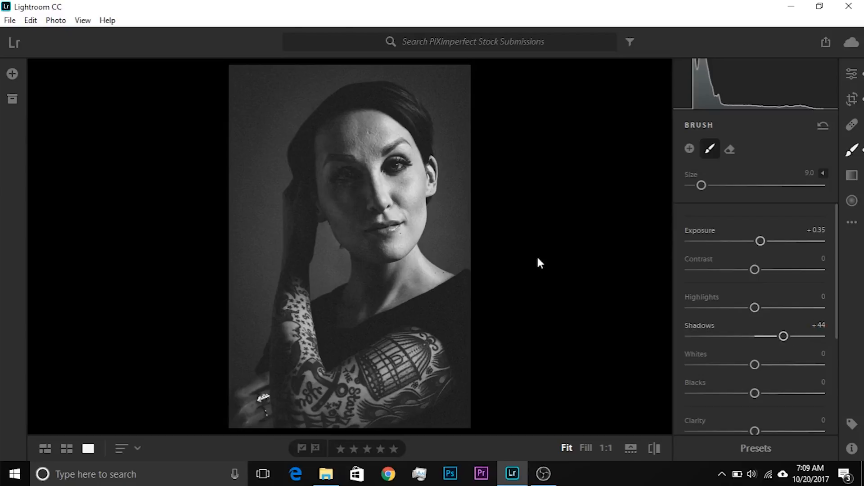
mouse_move(535, 262)
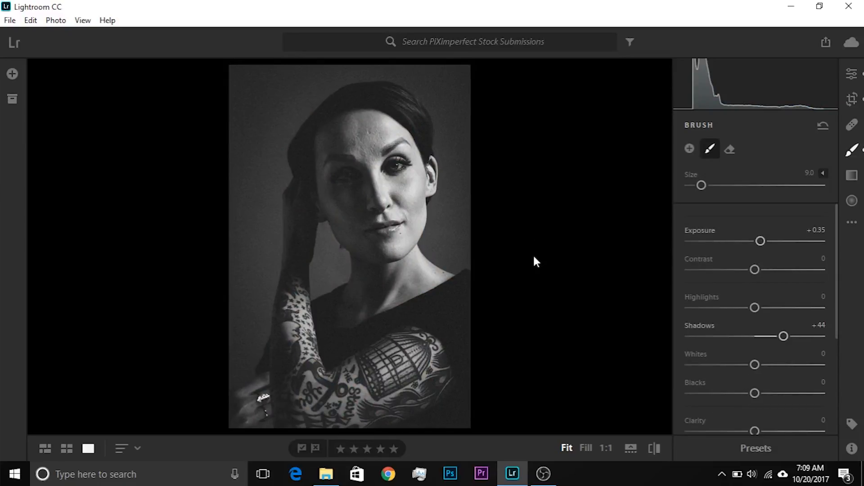
click(756, 448)
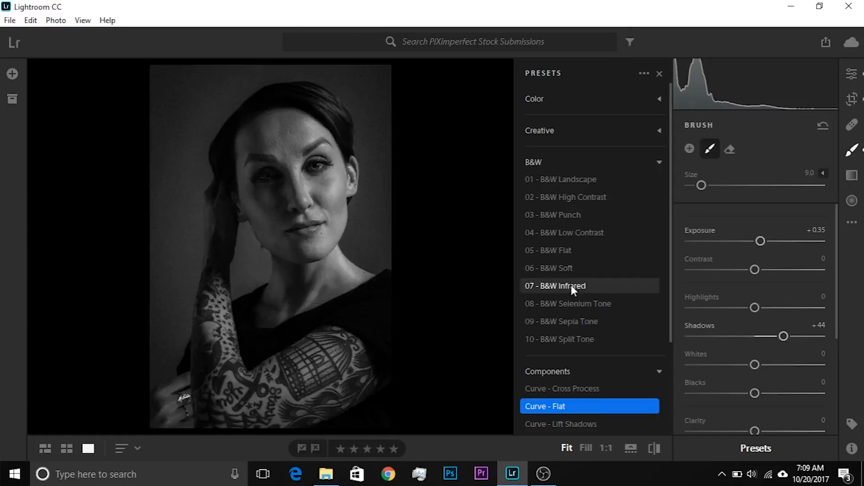
- Apply the 07 - B&W Infrared preset and fine-tune the face brush exposure to +0.47
click(555, 285)
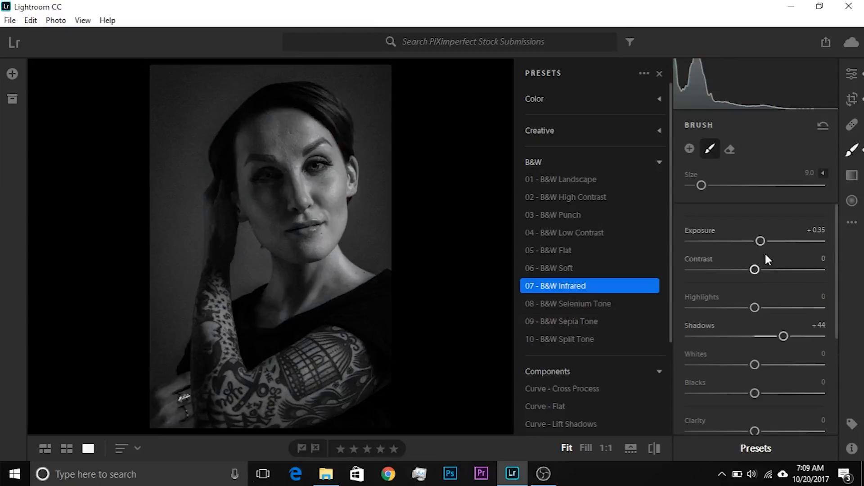
drag(760, 241, 768, 241)
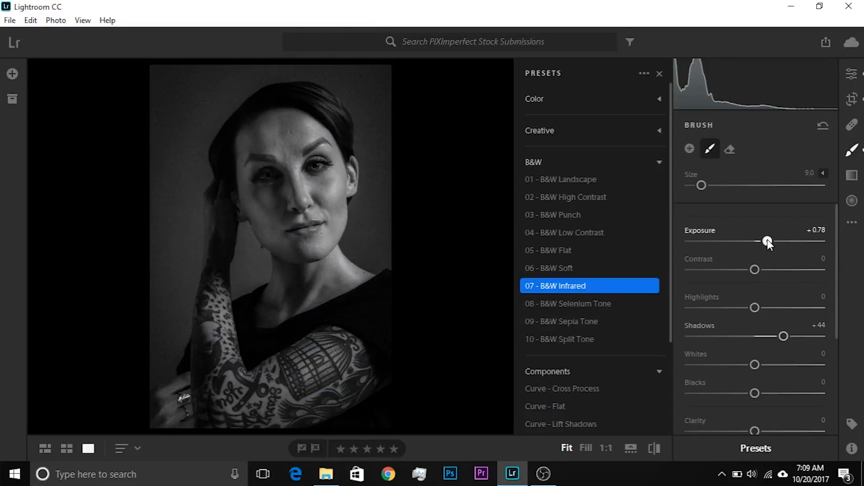
drag(768, 241, 763, 241)
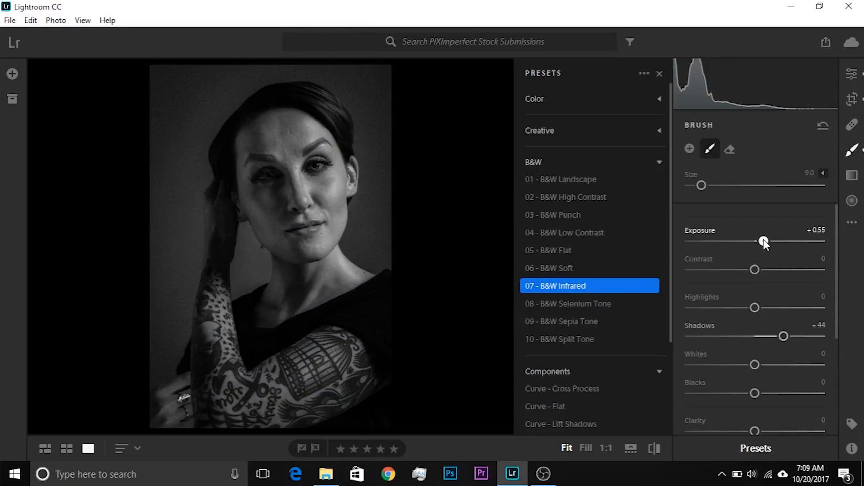
drag(765, 241, 762, 241)
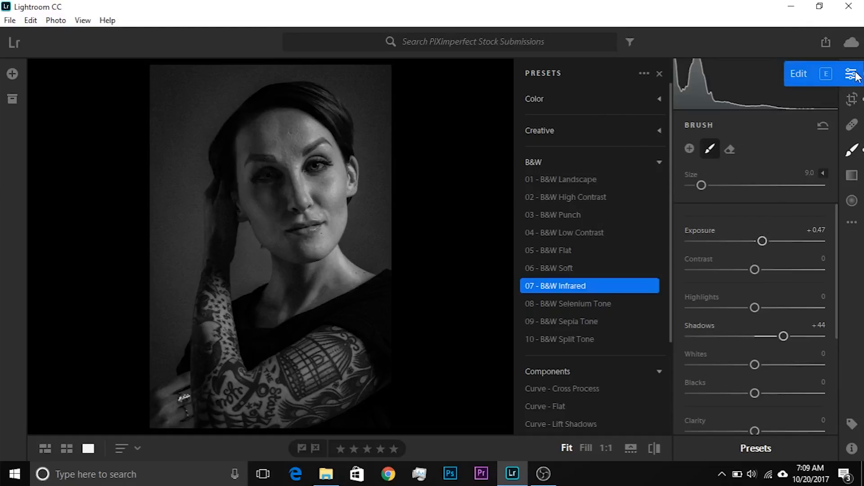
- Raise overall exposure from -0.20 to -0.05 in the Light panel, then zoom to 1:1
click(851, 73)
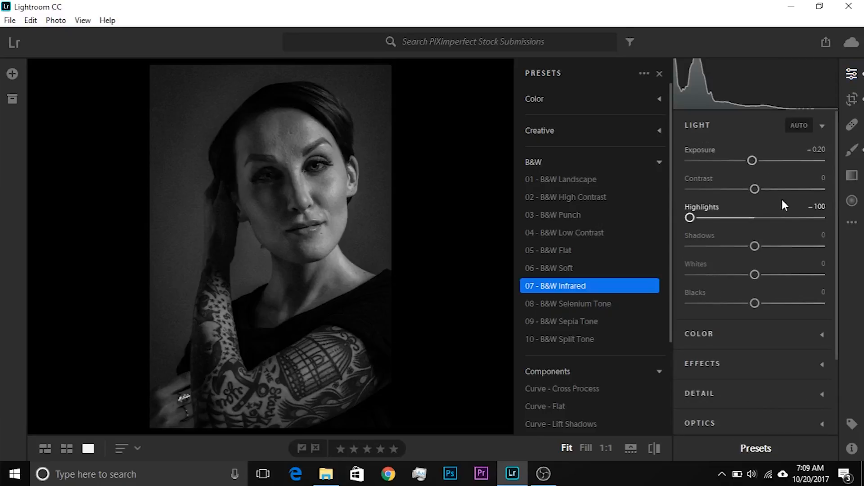
drag(752, 160, 756, 160)
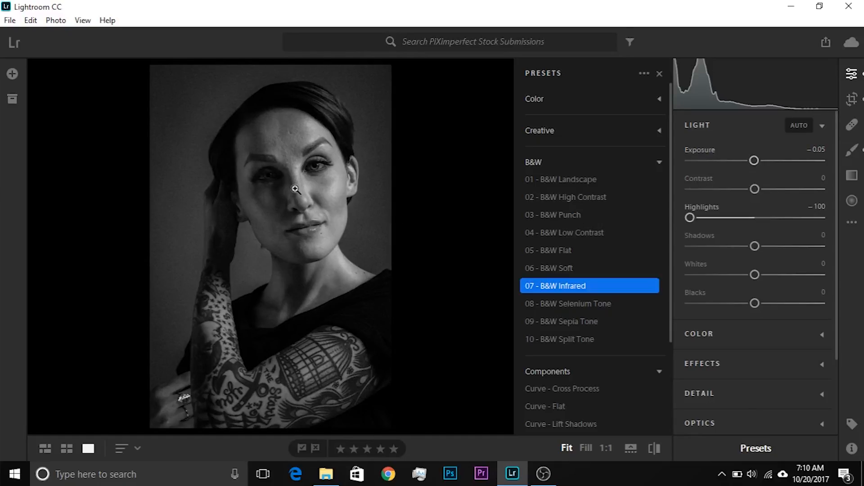
click(585, 447)
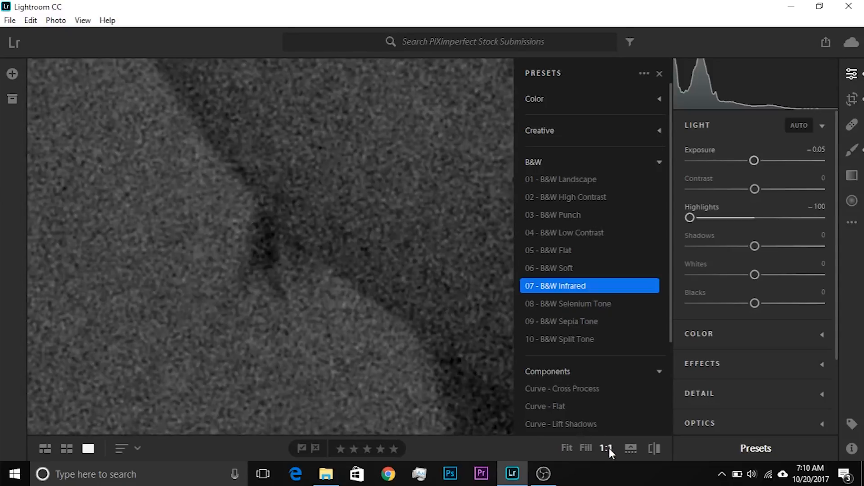
mouse_move(579, 456)
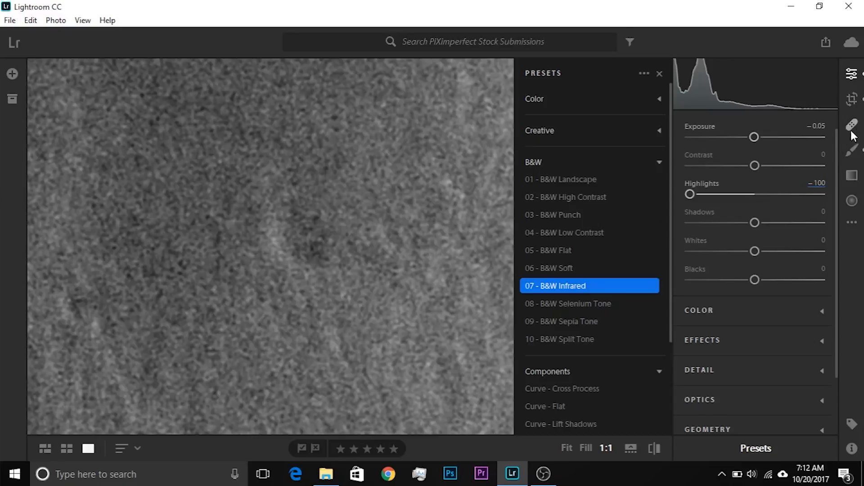
- Activate the Healing Brush in Heal mode at size 75, feather 0, full opacity
click(852, 125)
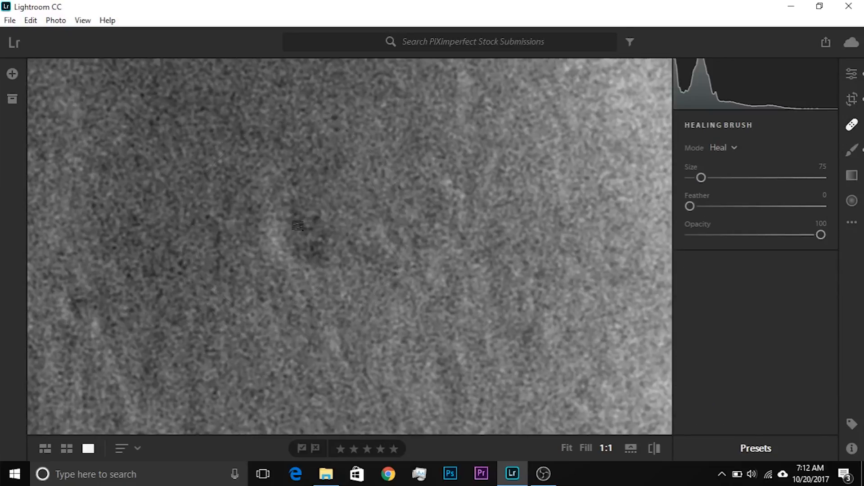
- Keep Heal mode for the skin blemishes and return to the global Light adjustments
click(724, 148)
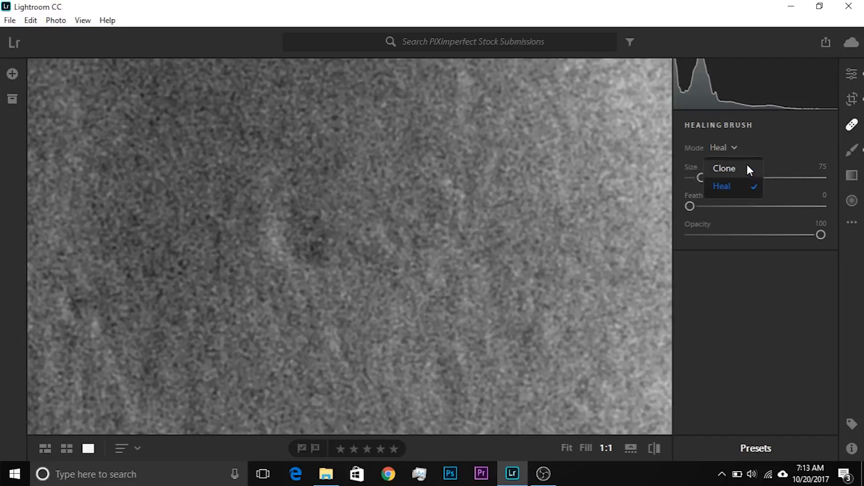
click(722, 186)
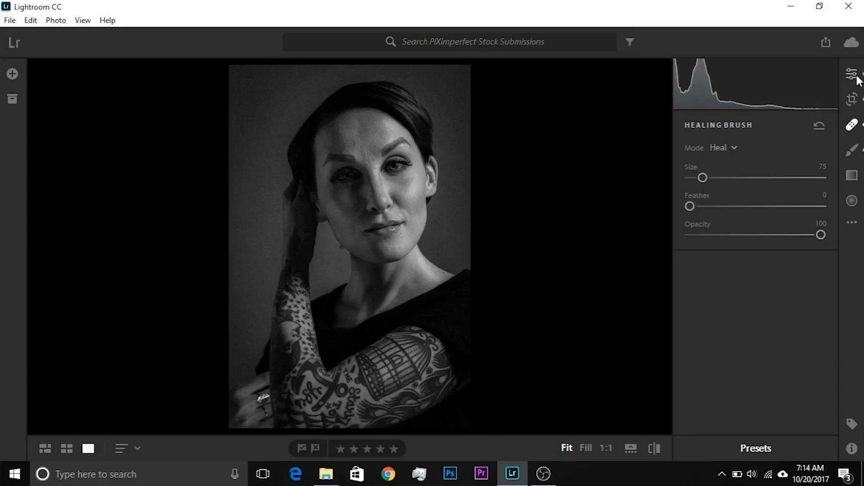
click(852, 73)
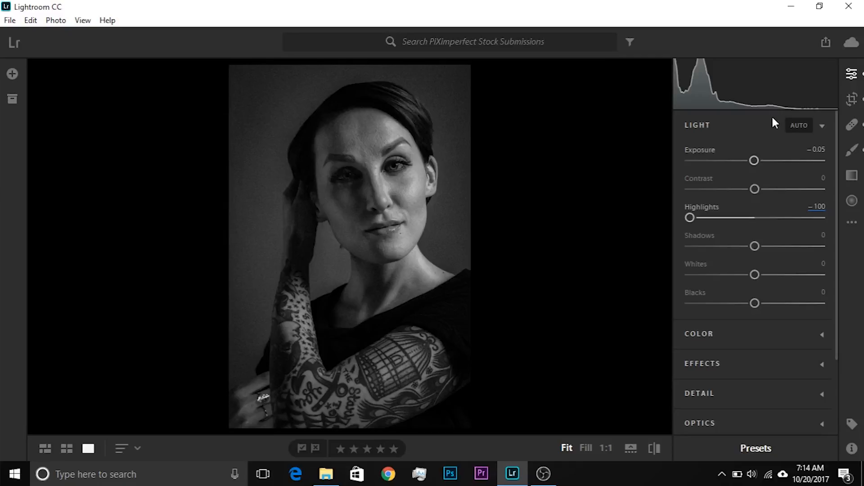
mouse_move(445, 107)
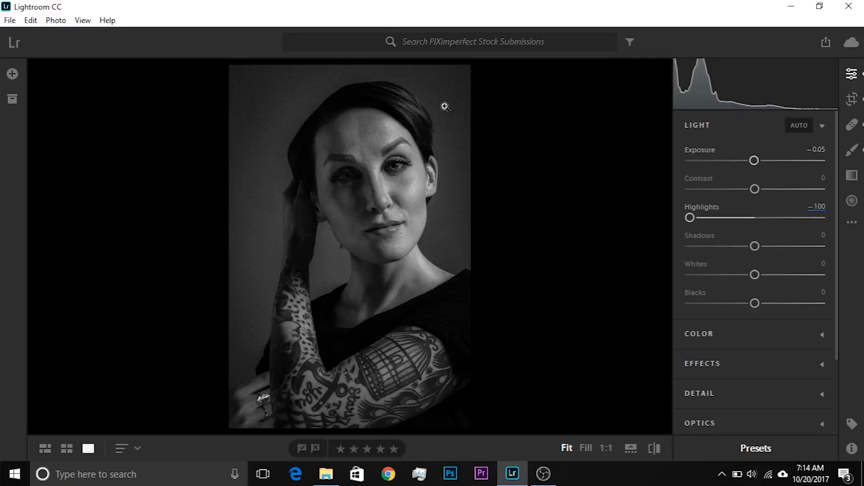